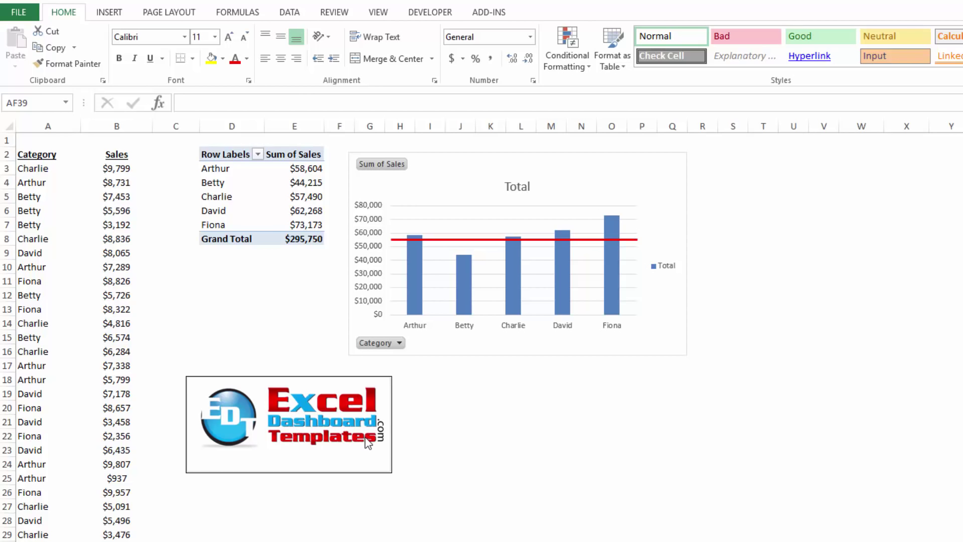
pyautogui.moveTo(194, 386)
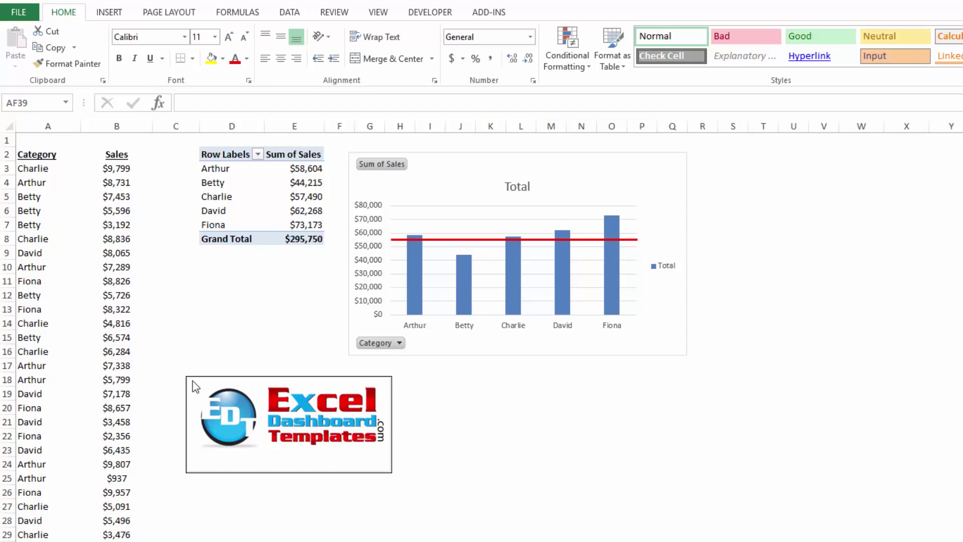
pyautogui.moveTo(416, 426)
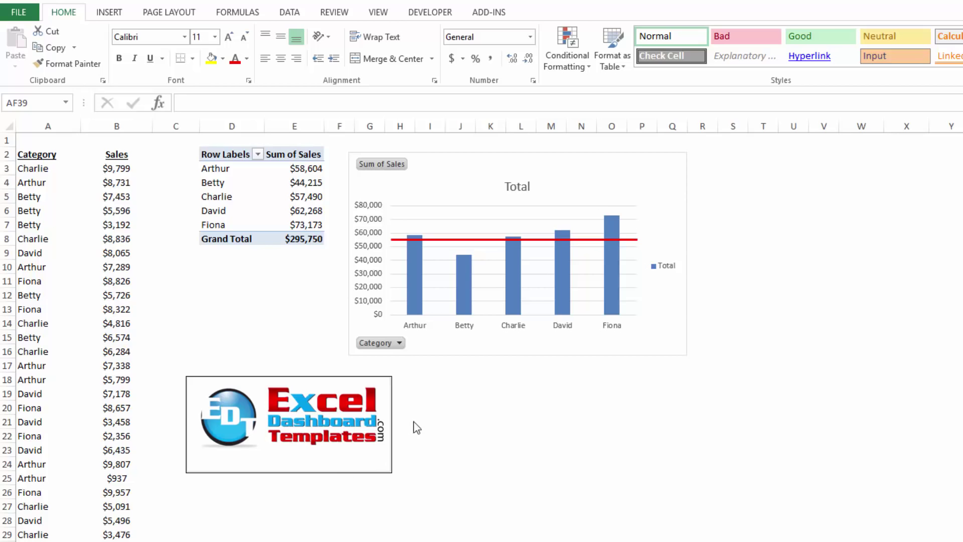
pyautogui.moveTo(382, 464)
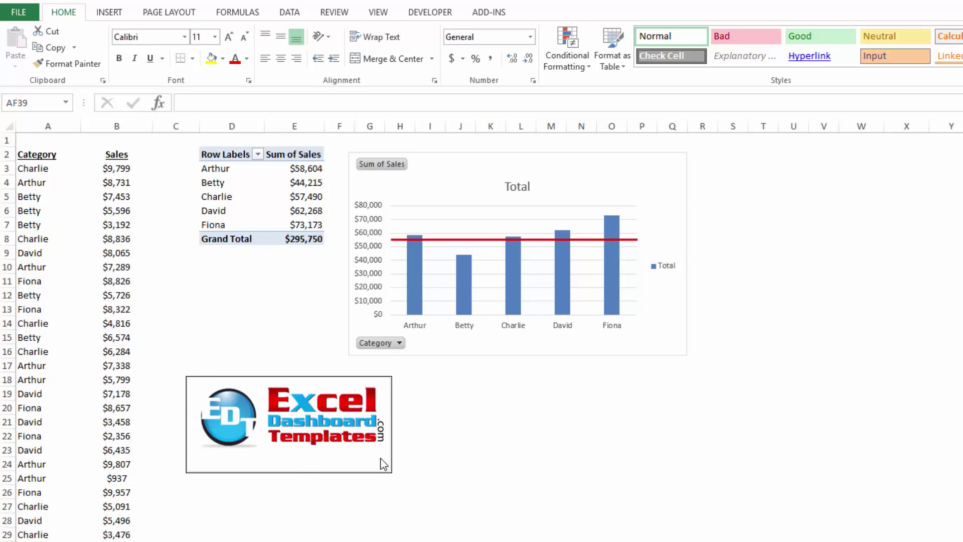
pyautogui.moveTo(332, 415)
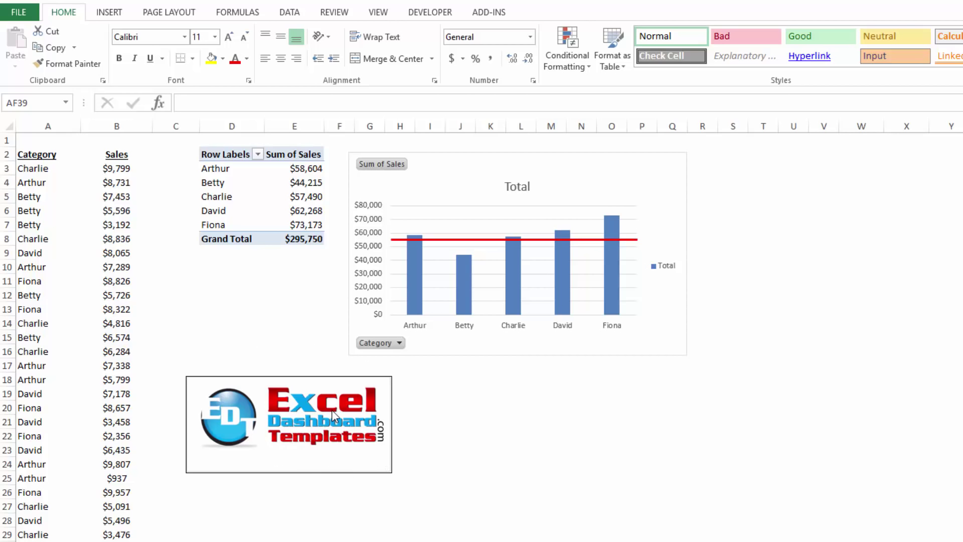
pyautogui.moveTo(486, 451)
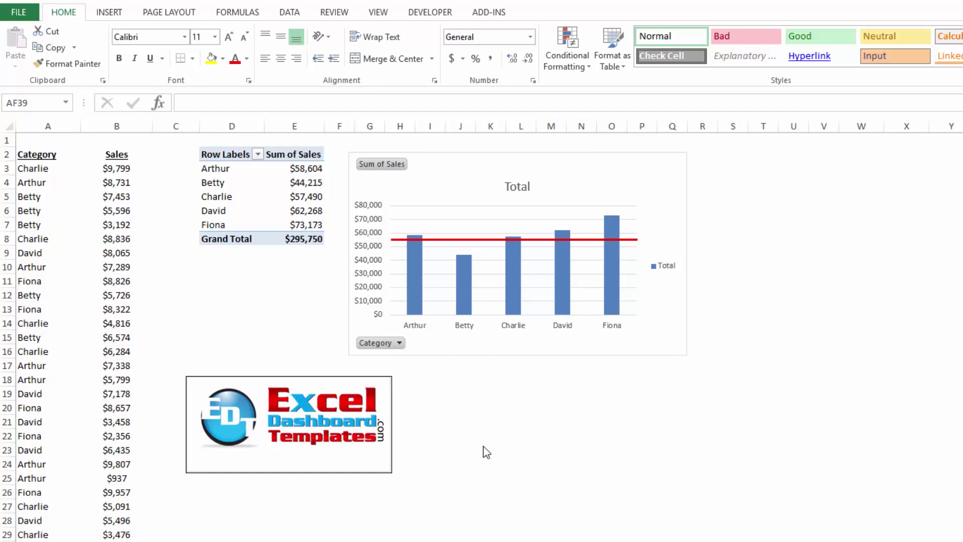
pyautogui.moveTo(462, 282)
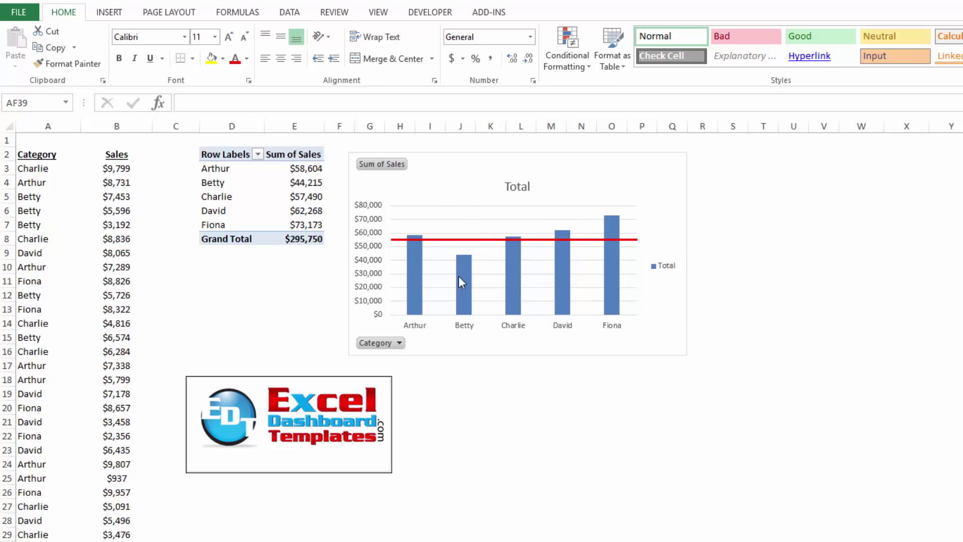
pyautogui.moveTo(345, 233)
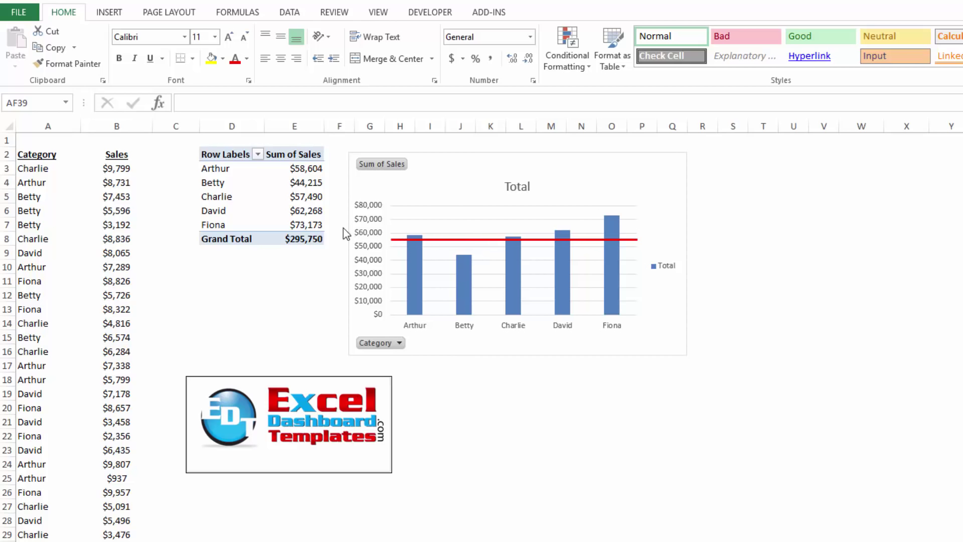
# Inspect the existing pivot chart, nudge its red target line and restore the chart's size.
pyautogui.click(516, 252)
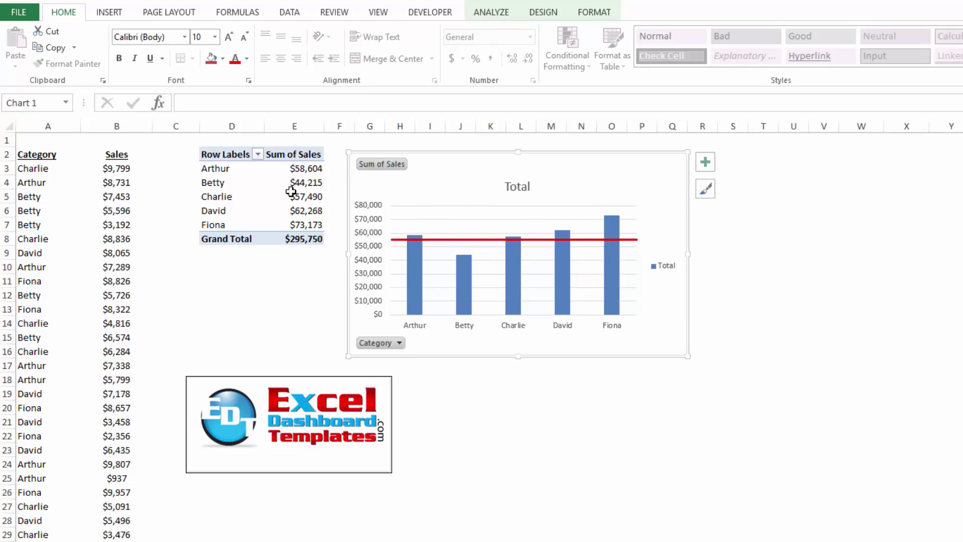
pyautogui.click(305, 196)
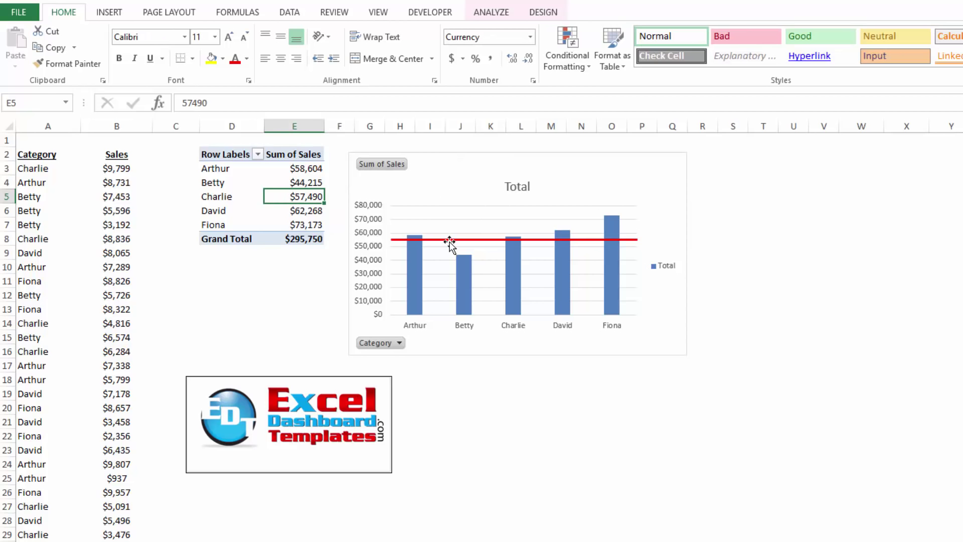
pyautogui.click(449, 239)
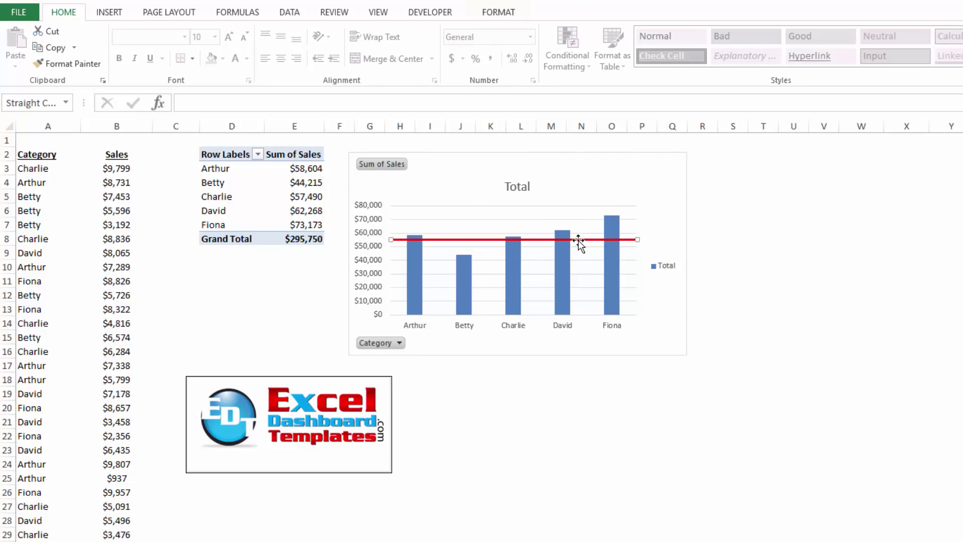
pyautogui.moveTo(577, 239); pyautogui.dragTo(568, 204)
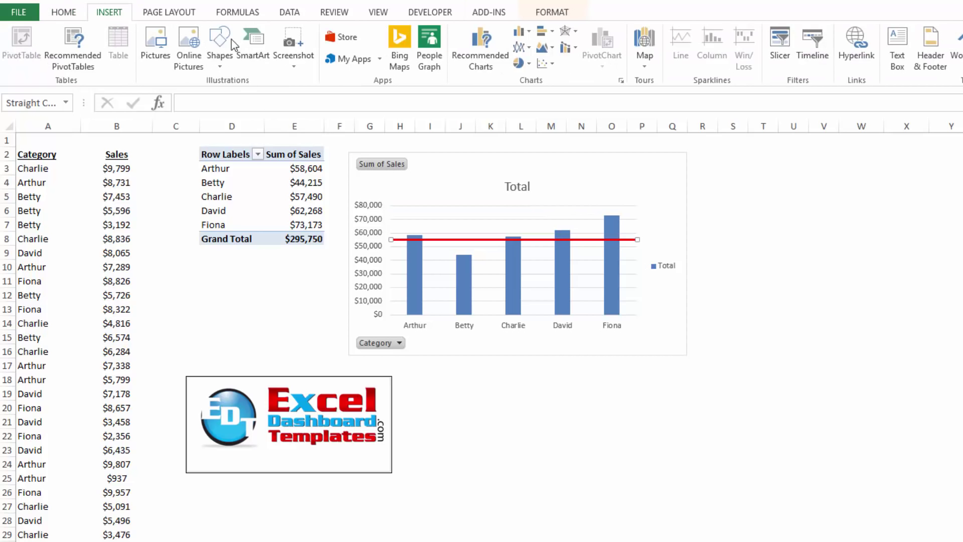
pyautogui.click(220, 44)
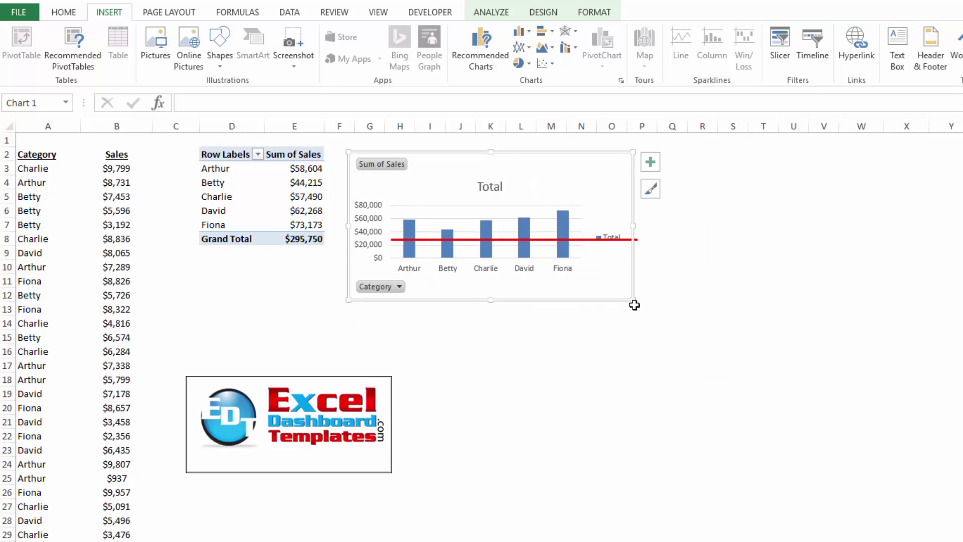
pyautogui.moveTo(634, 305); pyautogui.dragTo(688, 359)
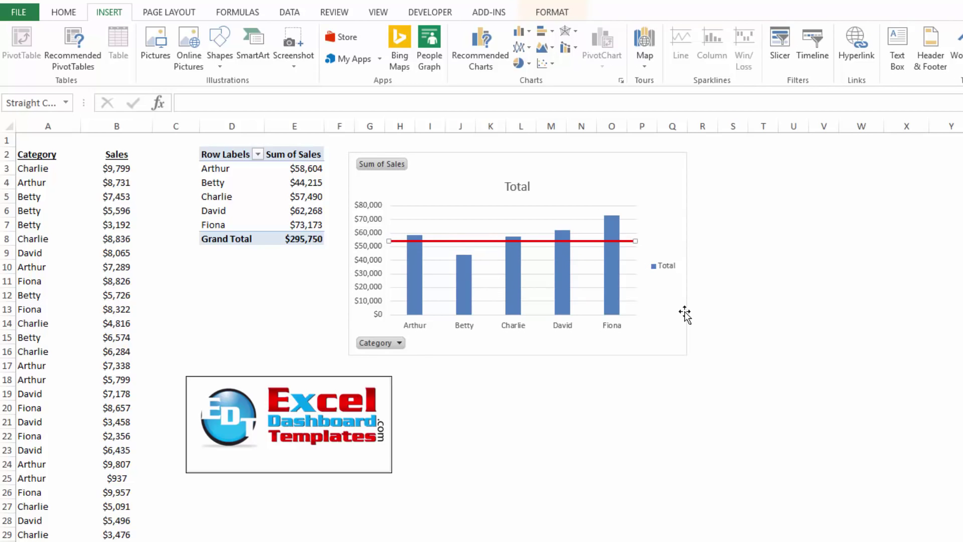
pyautogui.moveTo(670, 319)
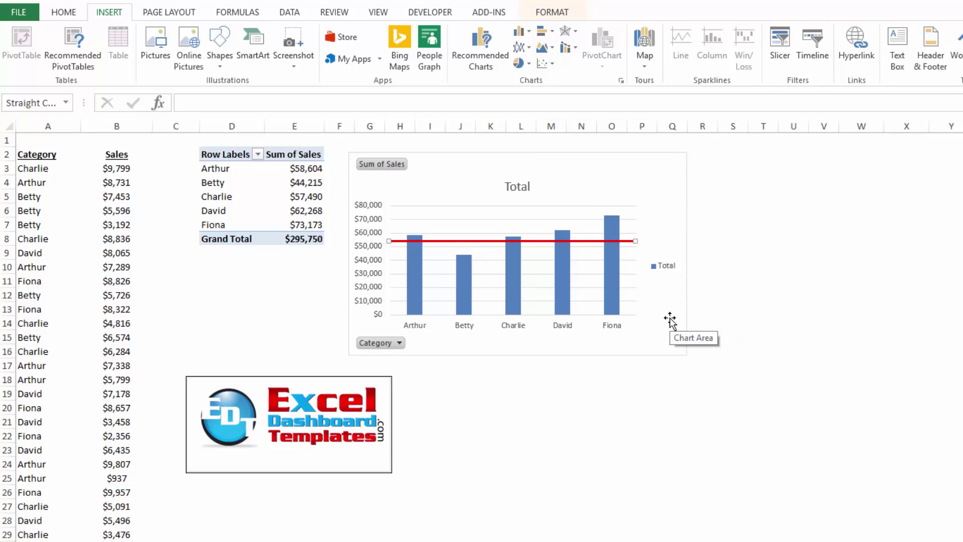
pyautogui.click(763, 365)
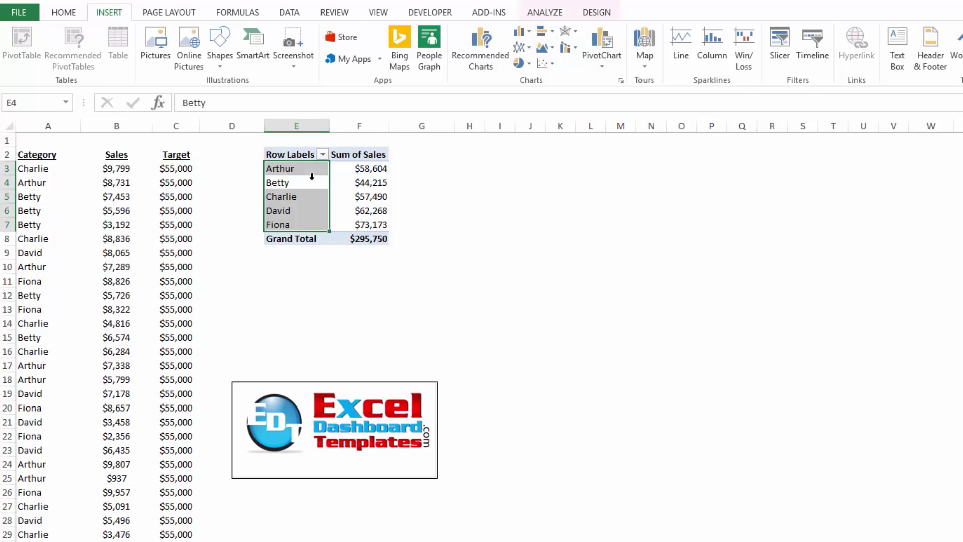
# Confirm the pivot data source spans $A$2:$C$52 without changes, and show the Field List.
pyautogui.click(358, 182)
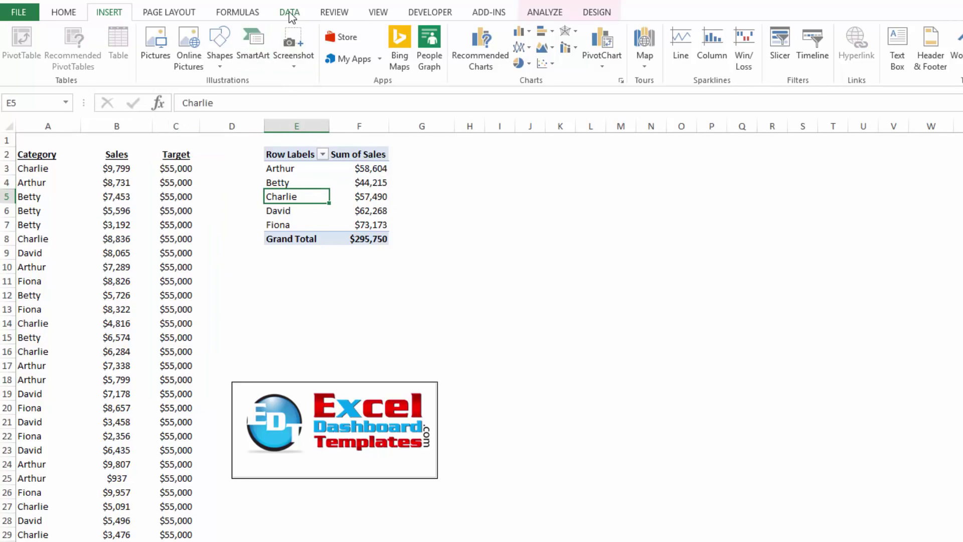
pyautogui.click(544, 12)
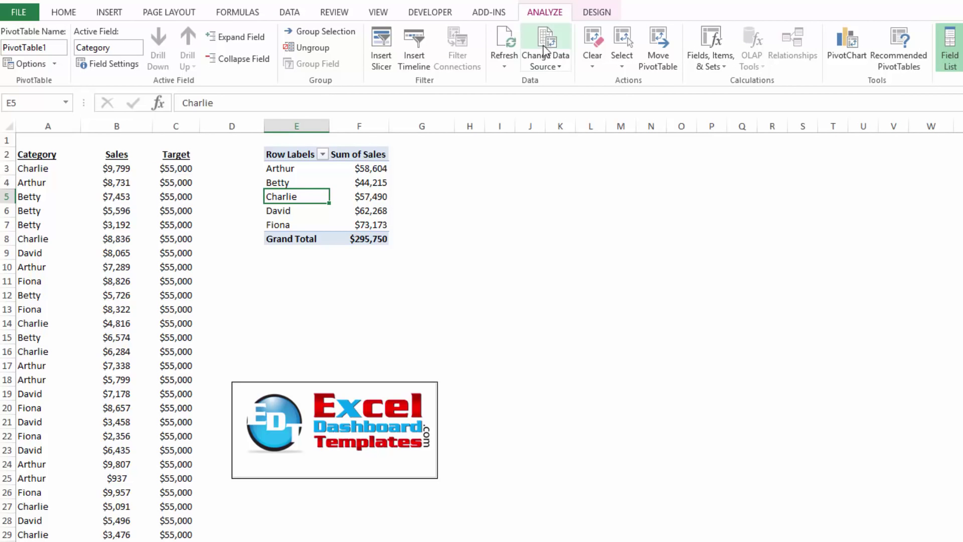
pyautogui.click(545, 46)
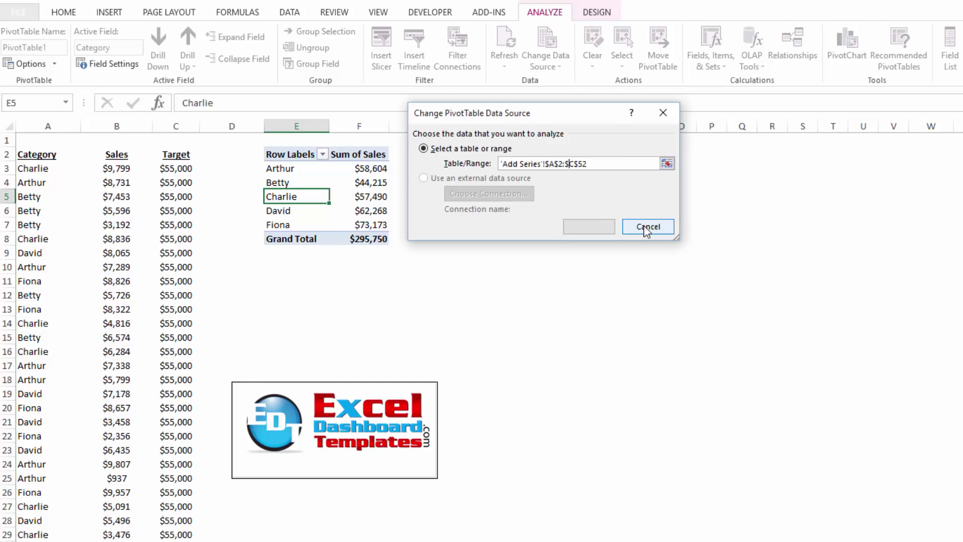
pyautogui.click(647, 227)
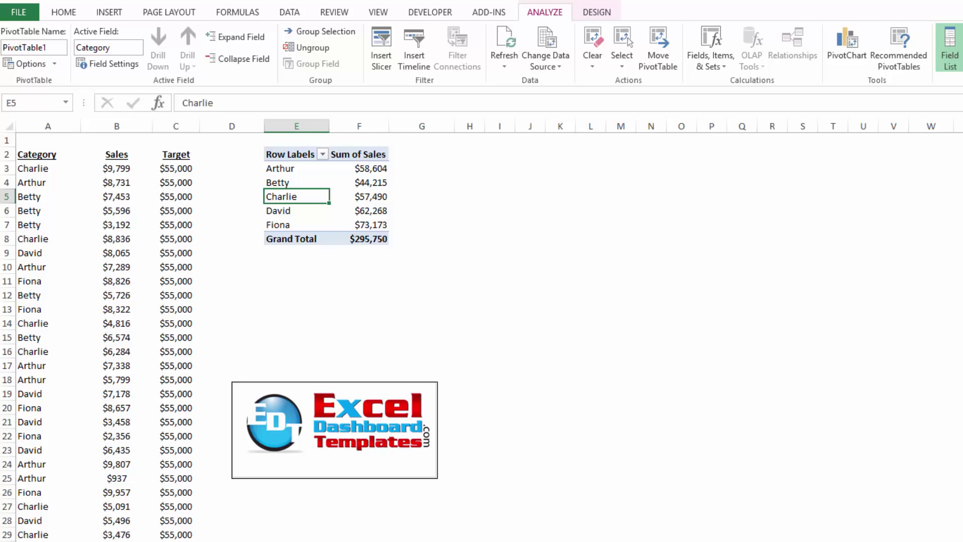
pyautogui.click(948, 46)
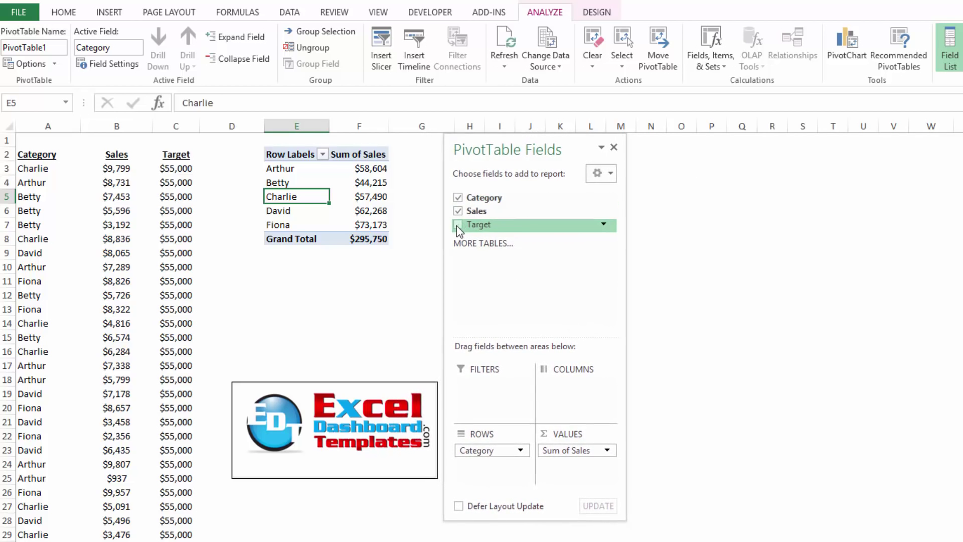
# Add the Target field to values summarised as Average, then close the field list.
pyautogui.click(458, 224)
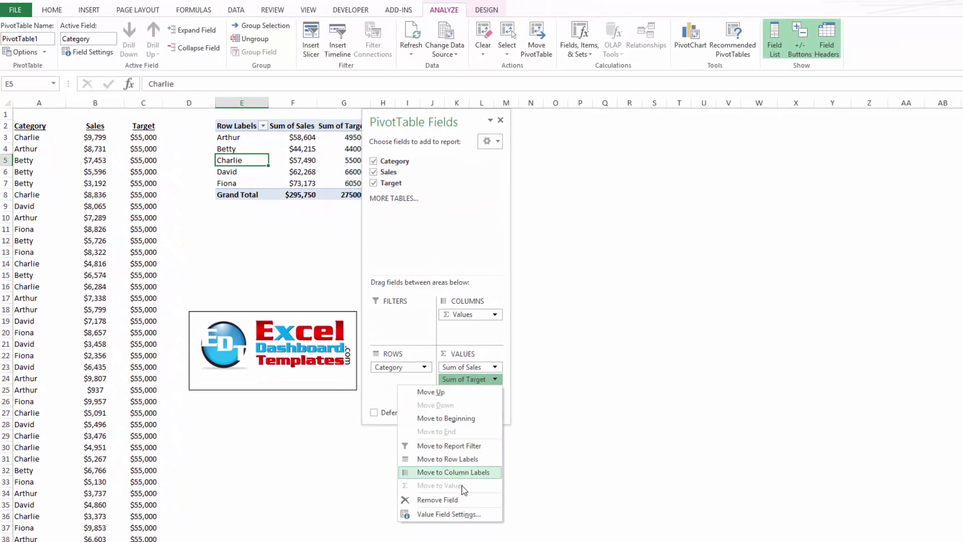
pyautogui.click(448, 514)
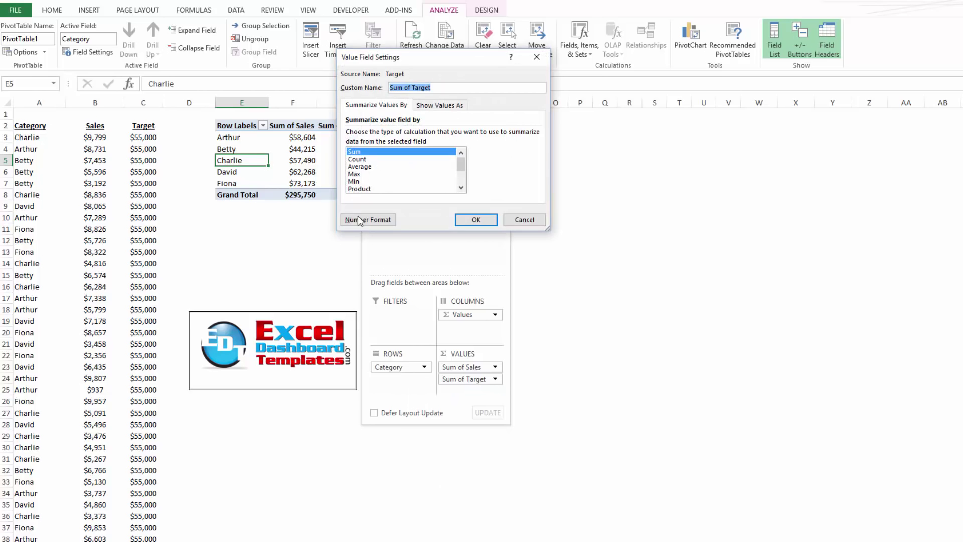
pyautogui.click(368, 219)
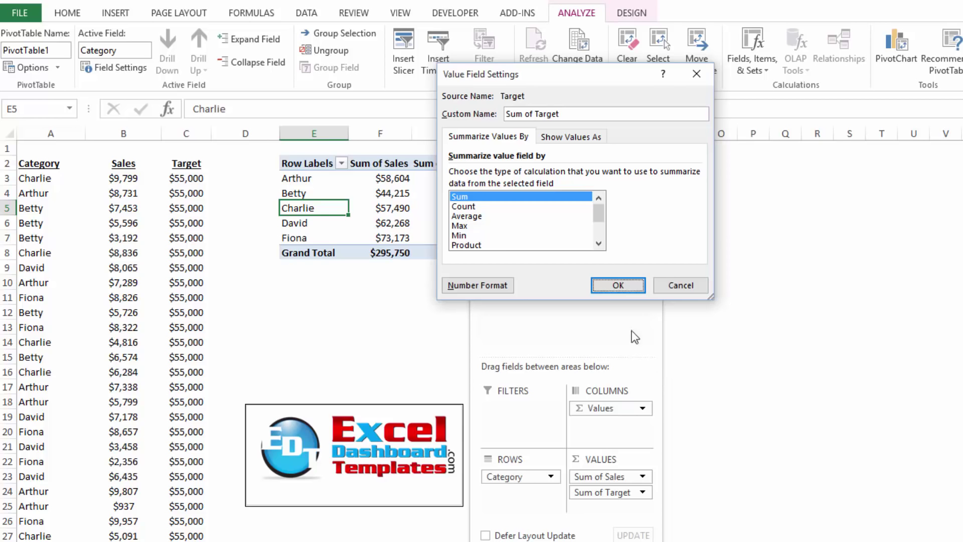
pyautogui.moveTo(479, 220)
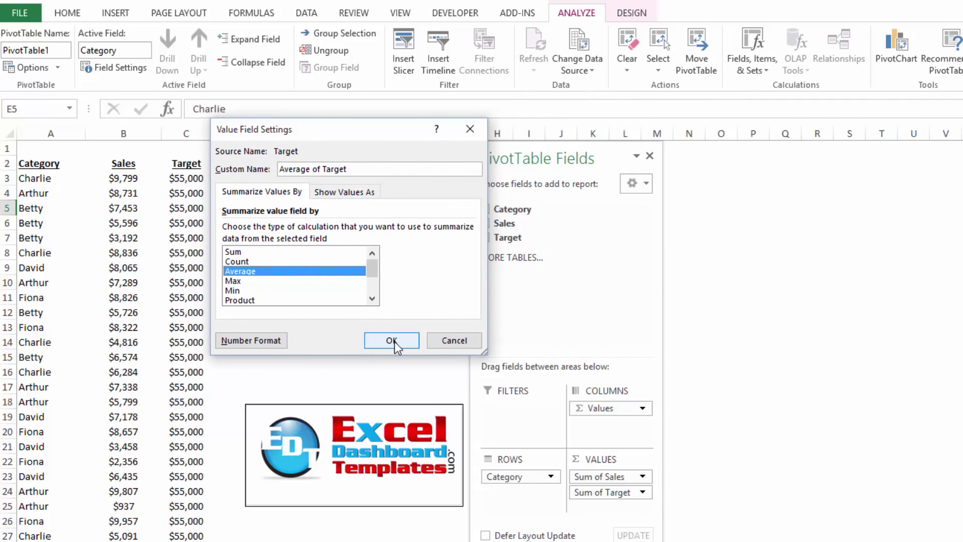
pyautogui.click(391, 340)
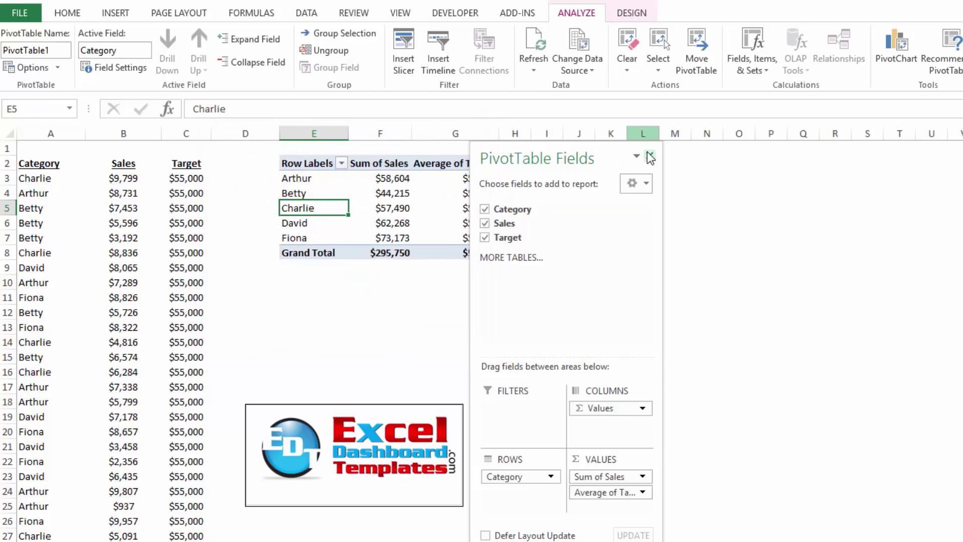
pyautogui.click(650, 158)
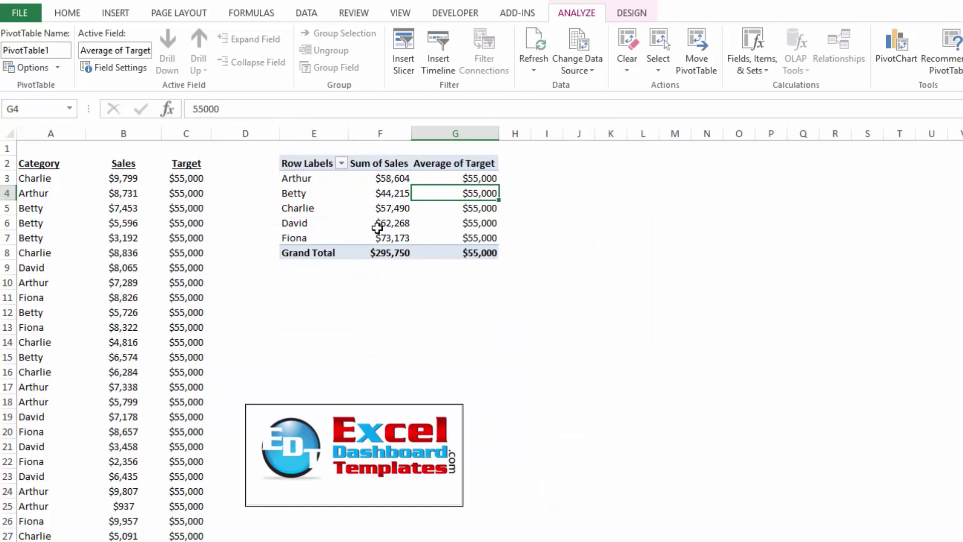
pyautogui.moveTo(303, 193)
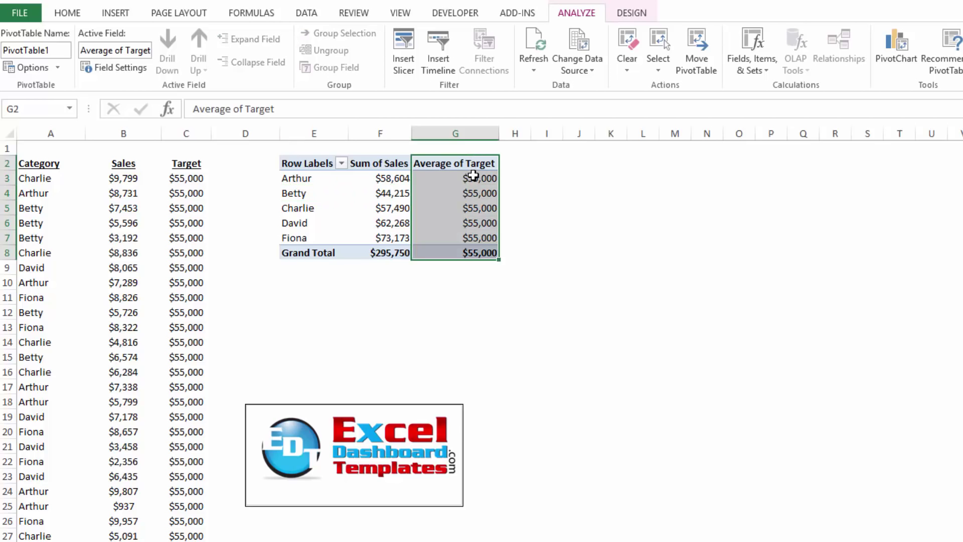
# Retitle the pivot table's target column header as 'Sales Target'.
pyautogui.write('Tag')
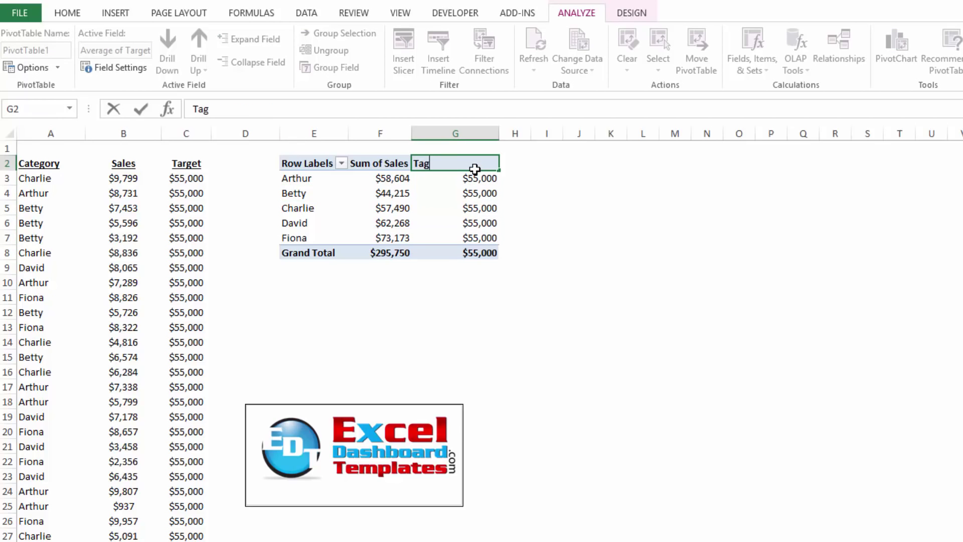
pyautogui.write('Target')
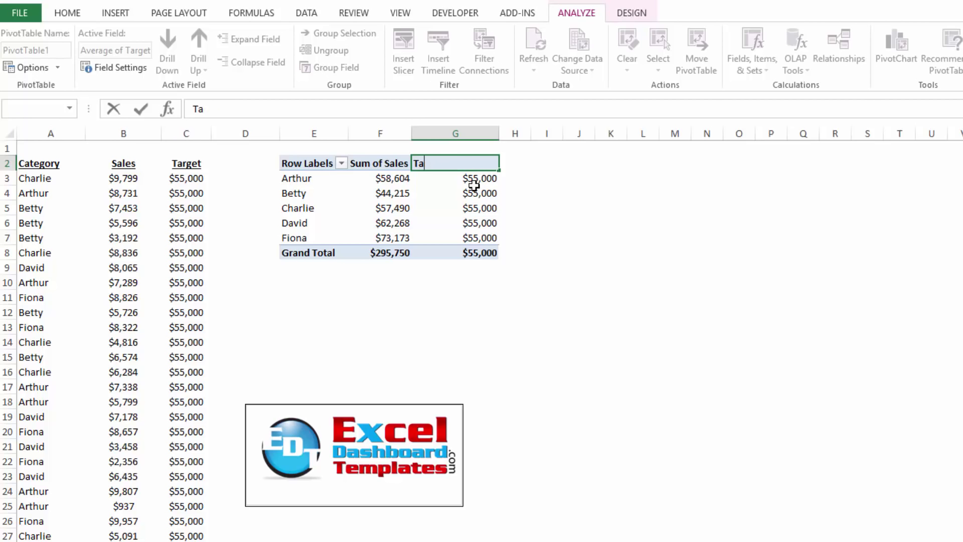
pyautogui.write('Sales Target')
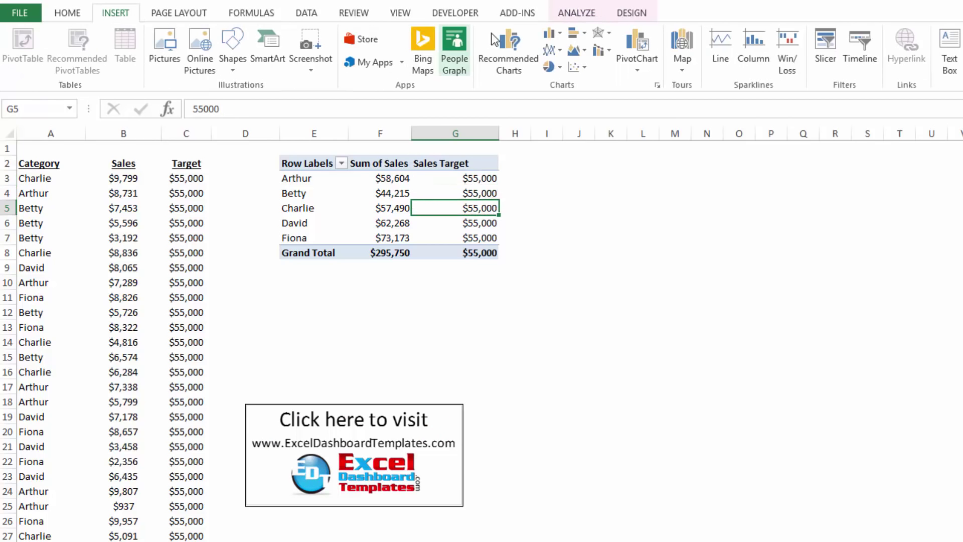
# Insert a pivot chart as a combo of Sum of Sales columns and a Sales Target line.
pyautogui.click(551, 33)
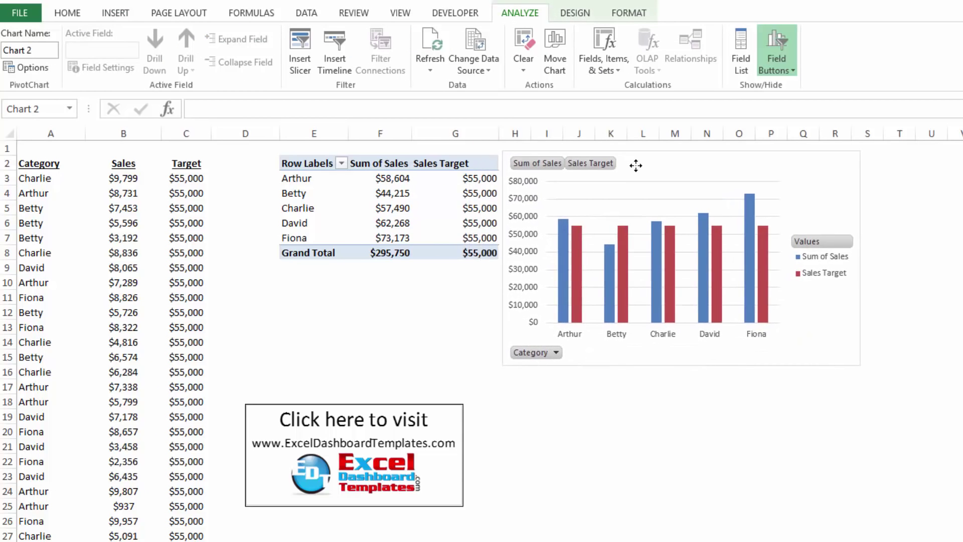
pyautogui.click(582, 254)
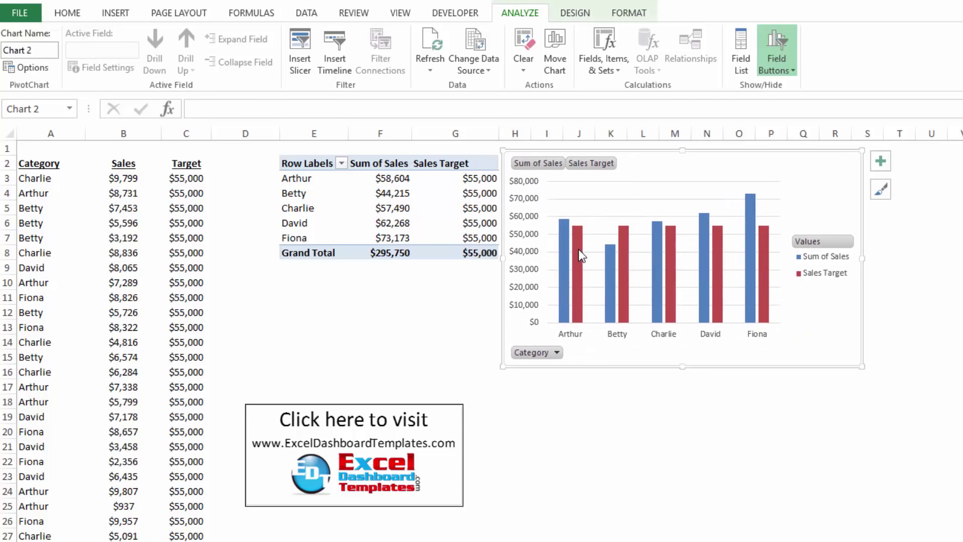
pyautogui.click(586, 230)
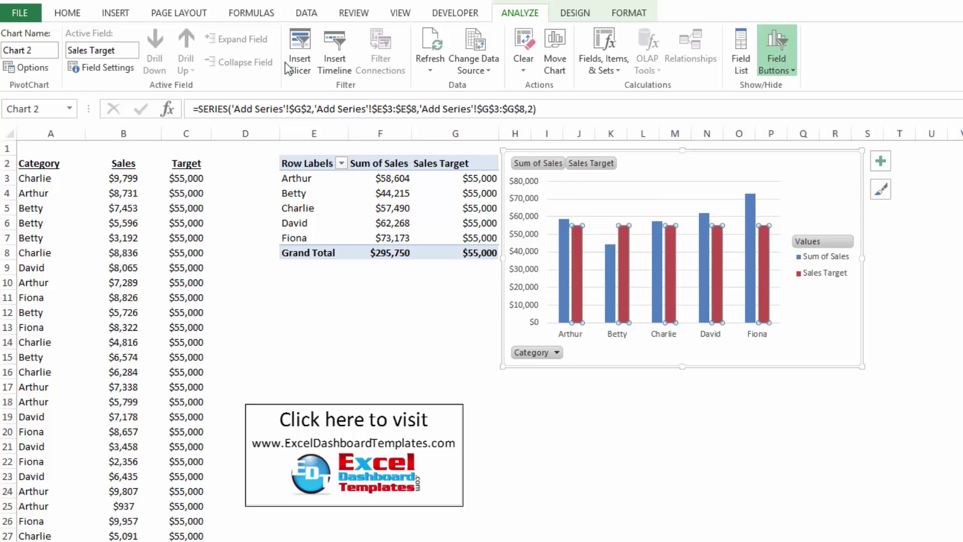
pyautogui.click(574, 12)
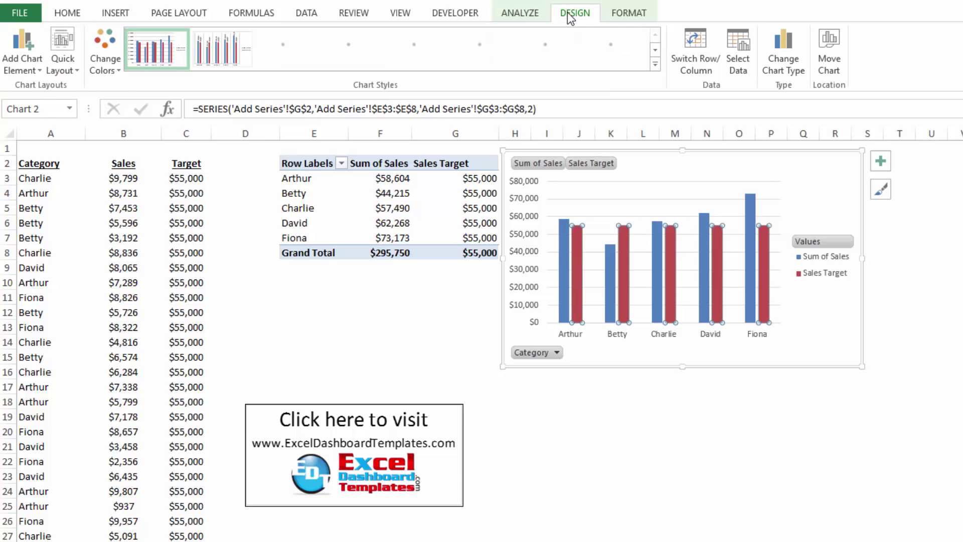
pyautogui.click(783, 49)
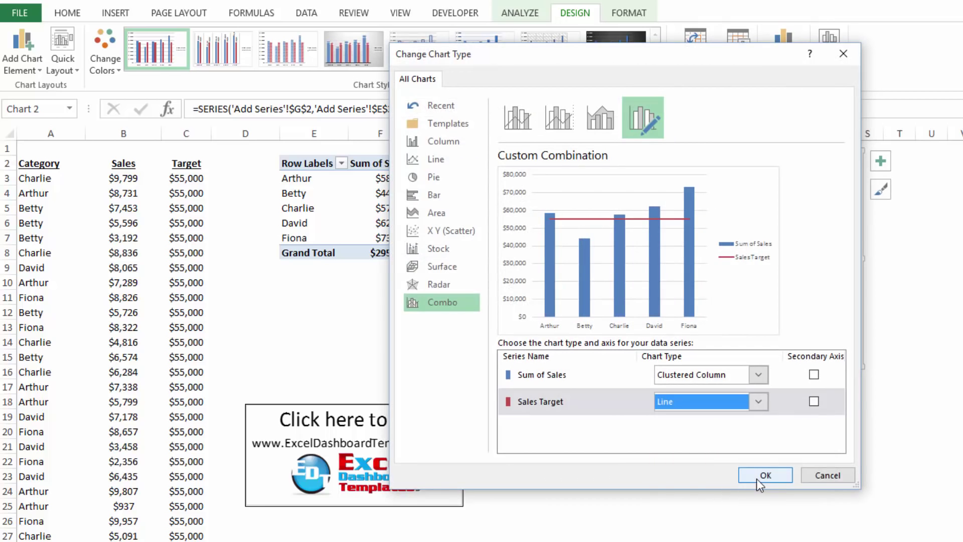
pyautogui.click(764, 474)
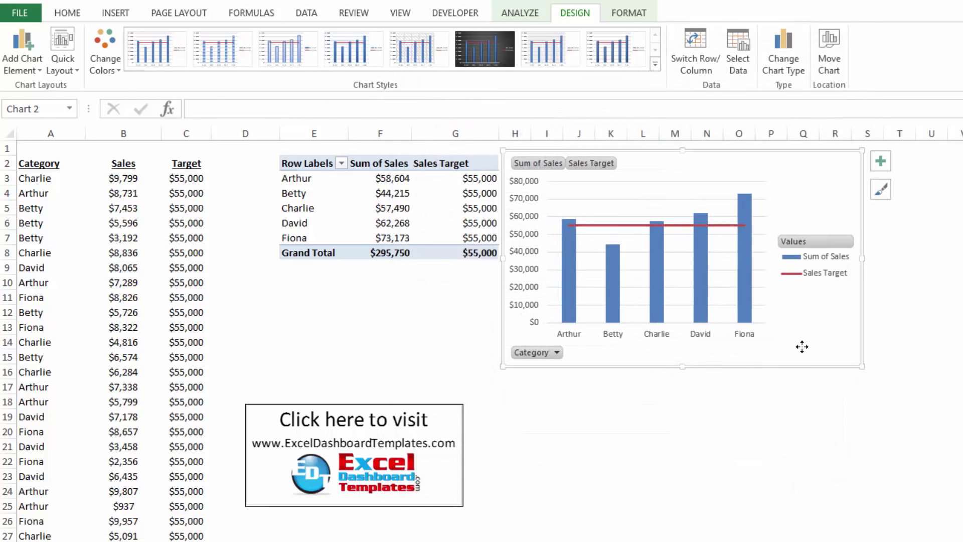
pyautogui.click(186, 178)
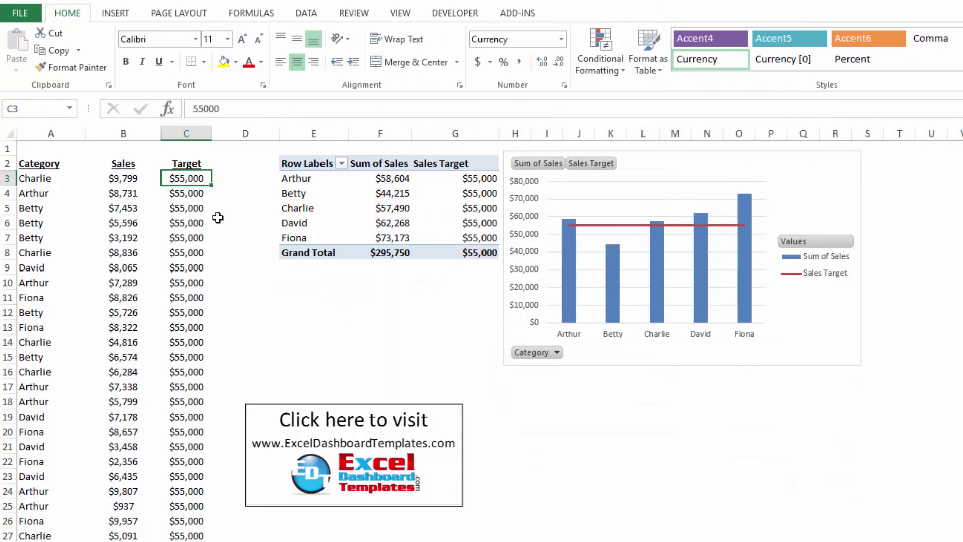
# Set every source Target value to 58000 and Refresh All to update pivot and chart.
pyautogui.scroll(-3)
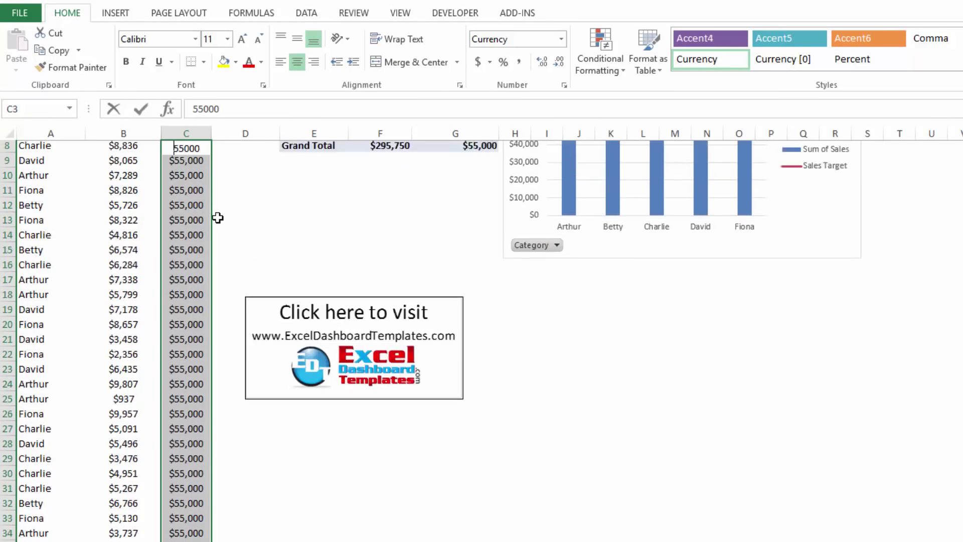
pyautogui.write('58000')
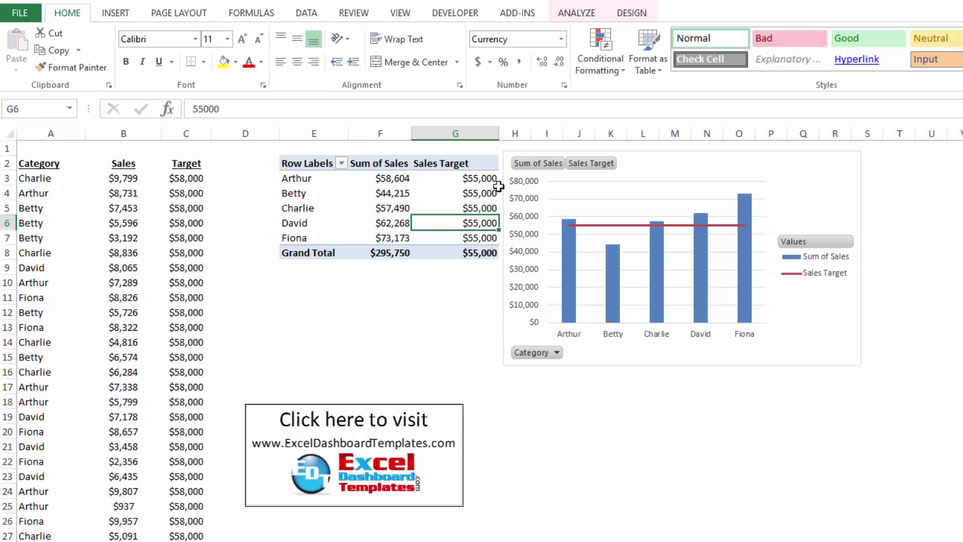
pyautogui.click(305, 12)
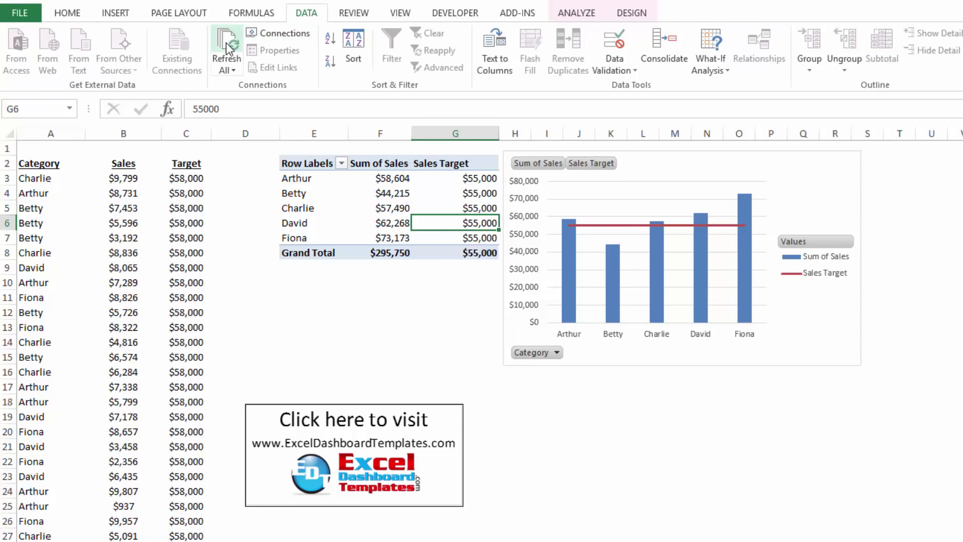
pyautogui.click(225, 45)
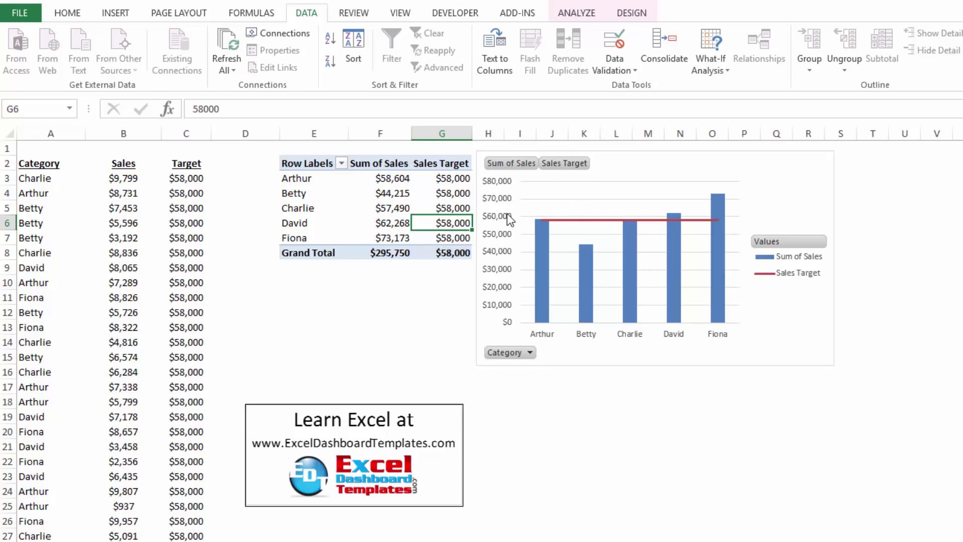
pyautogui.moveTo(552, 246)
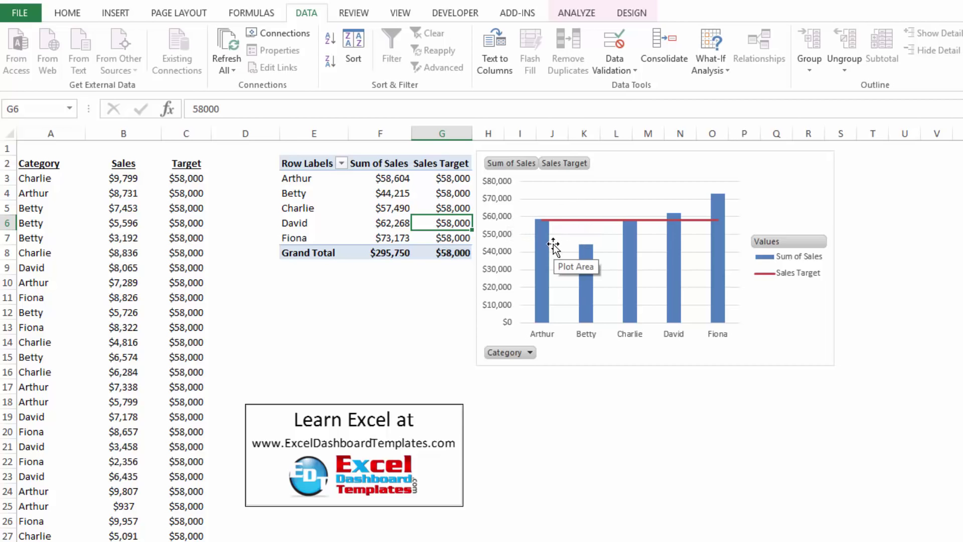
pyautogui.moveTo(576, 227)
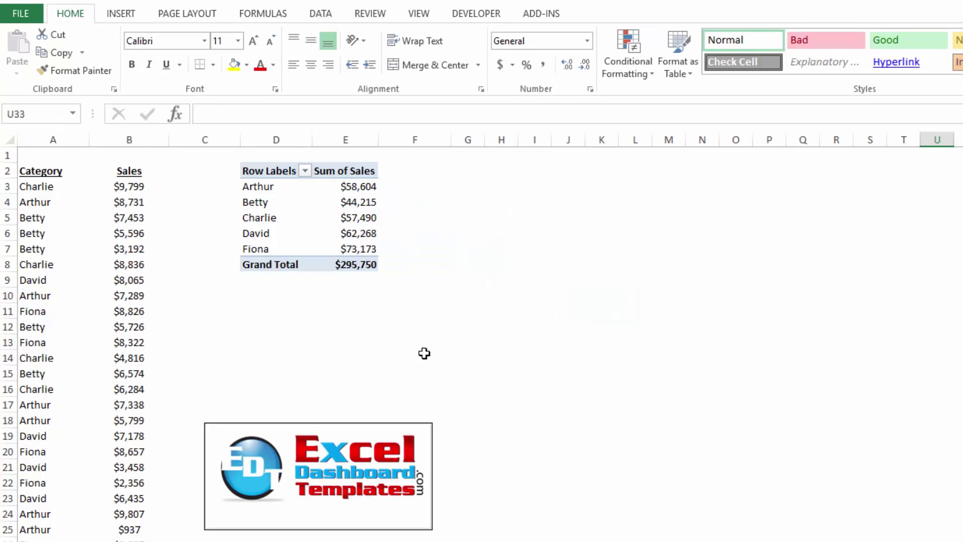
# Verify column C (C2:C14) is empty on the sales-only sheet, then select cell A3.
pyautogui.moveTo(205, 170); pyautogui.dragTo(205, 233)
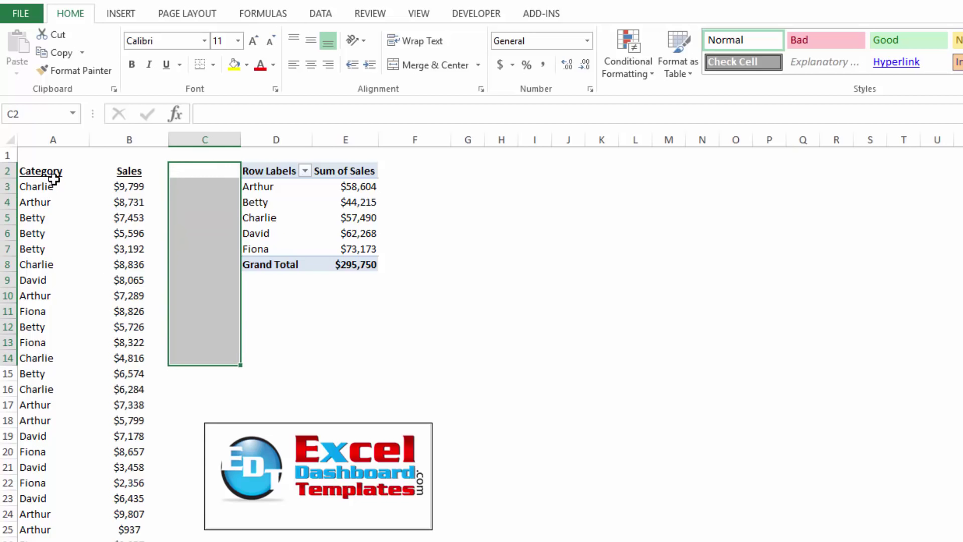
pyautogui.click(53, 186)
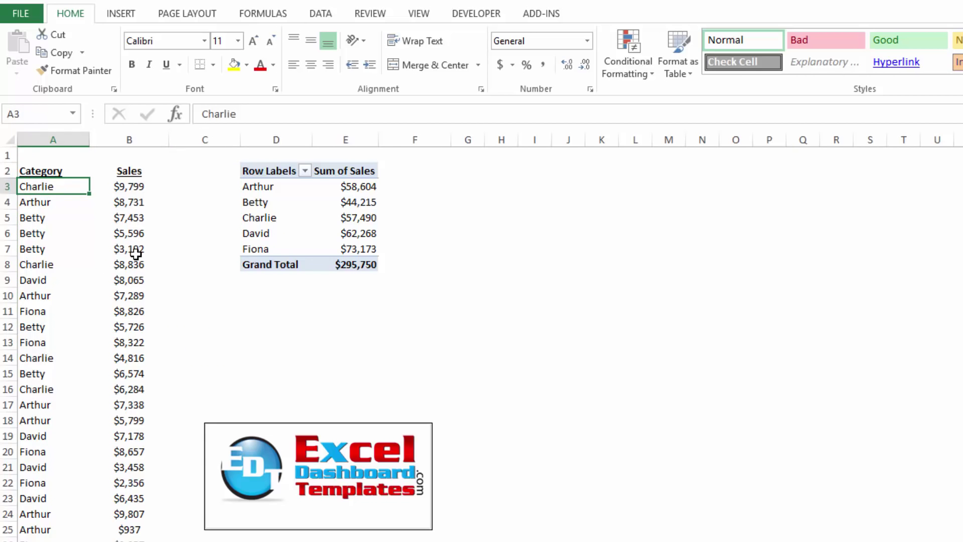
pyautogui.moveTo(182, 227)
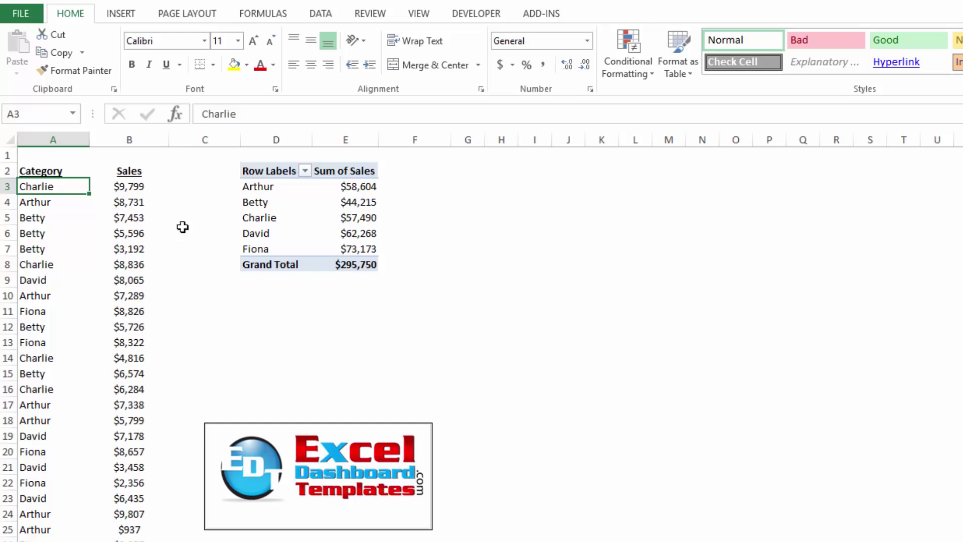
pyautogui.moveTo(355, 195)
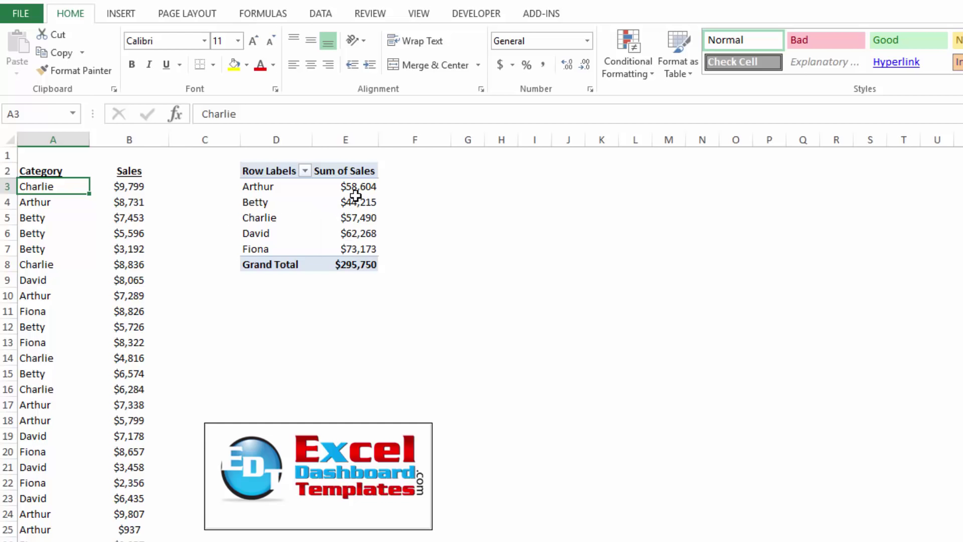
# Add a calculated pivot field named Target with formula =55000.
pyautogui.click(345, 202)
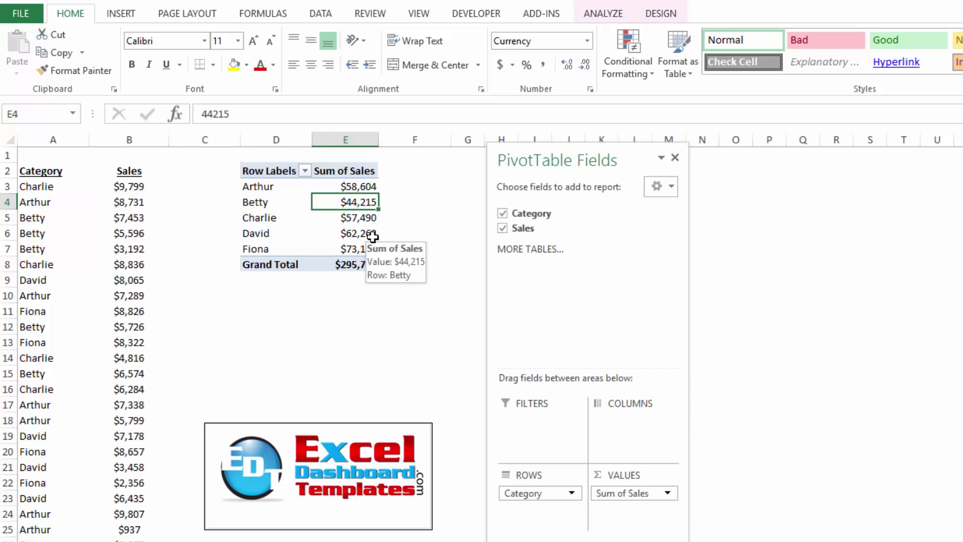
pyautogui.moveTo(584, 38)
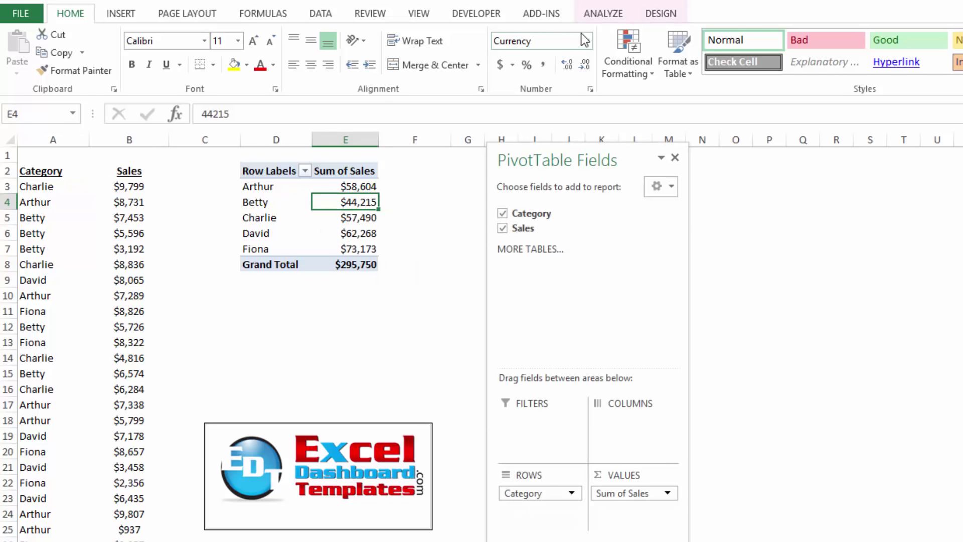
pyautogui.click(603, 13)
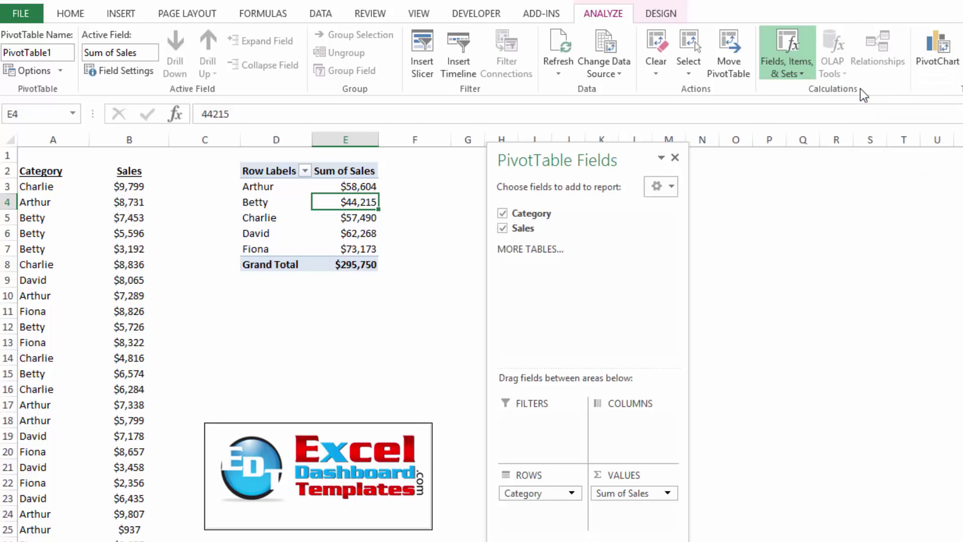
pyautogui.click(787, 52)
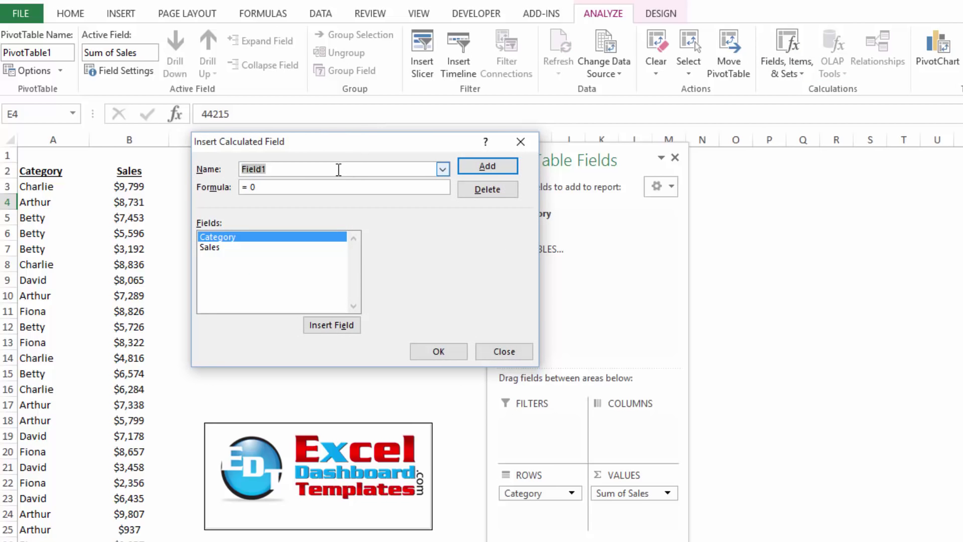
pyautogui.write('Targ')
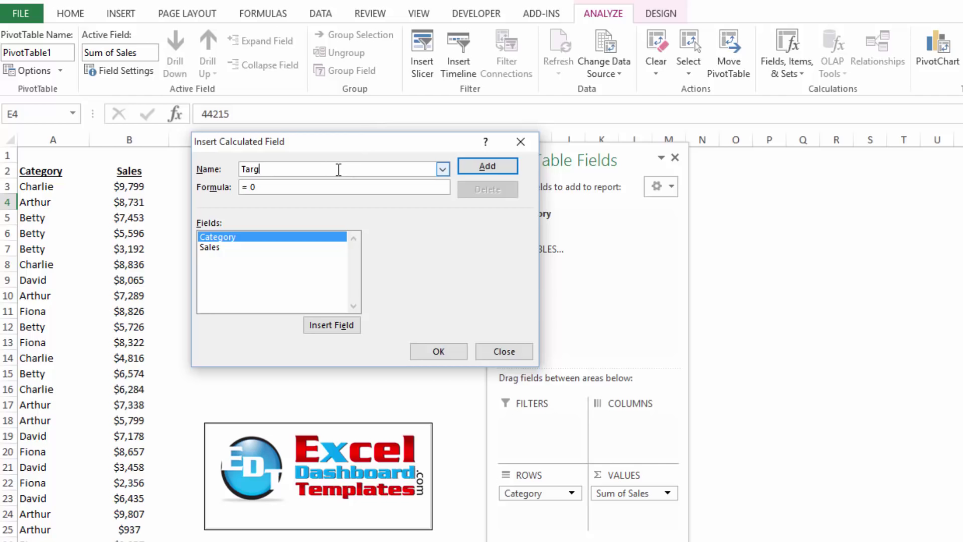
pyautogui.write('et')
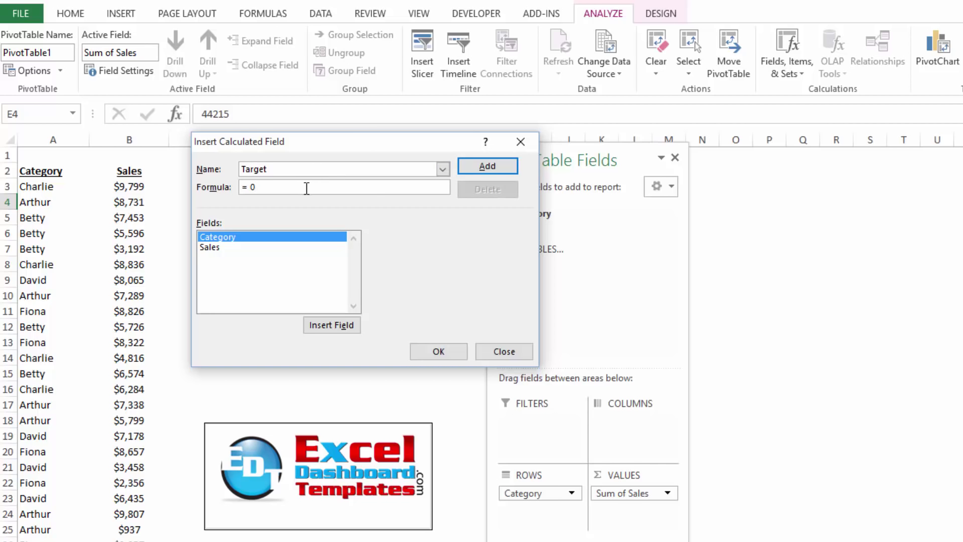
pyautogui.write('5000')
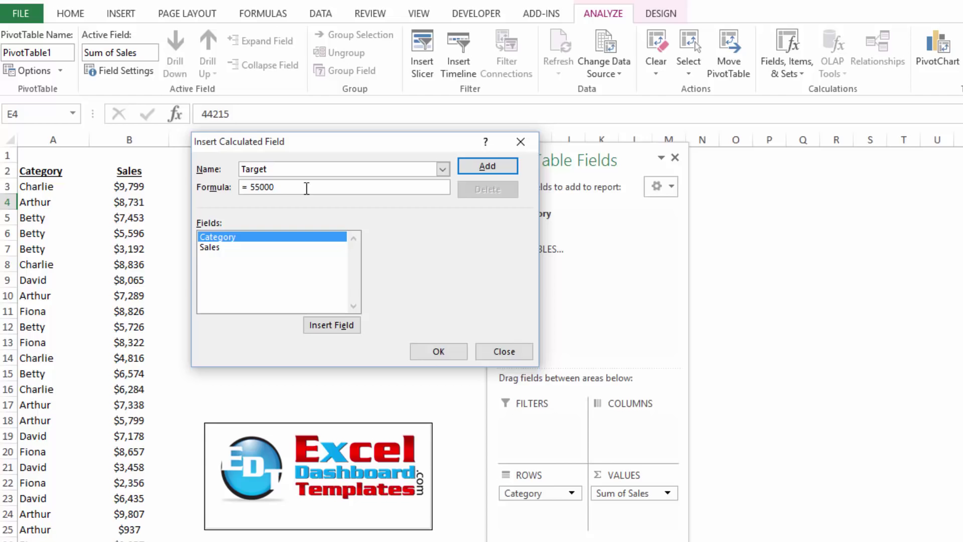
pyautogui.click(487, 166)
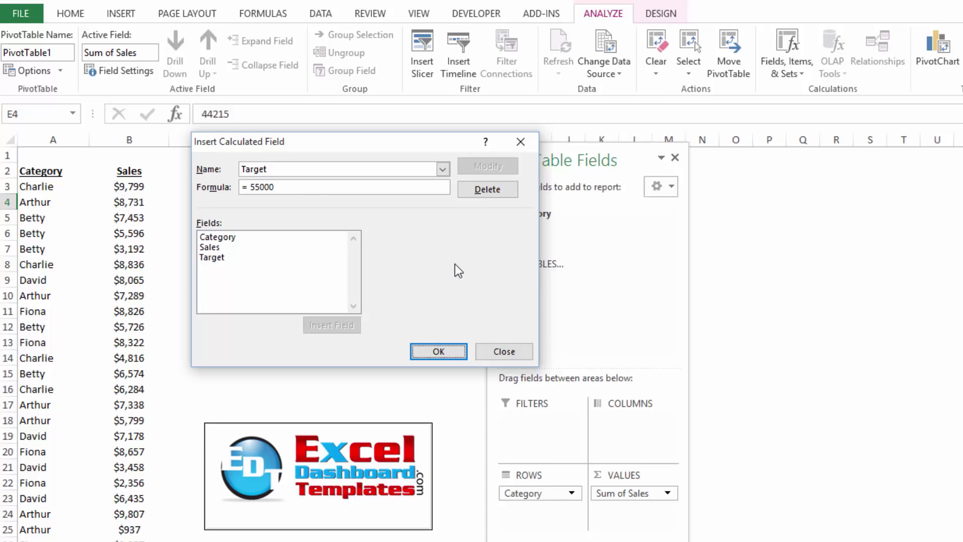
pyautogui.click(211, 257)
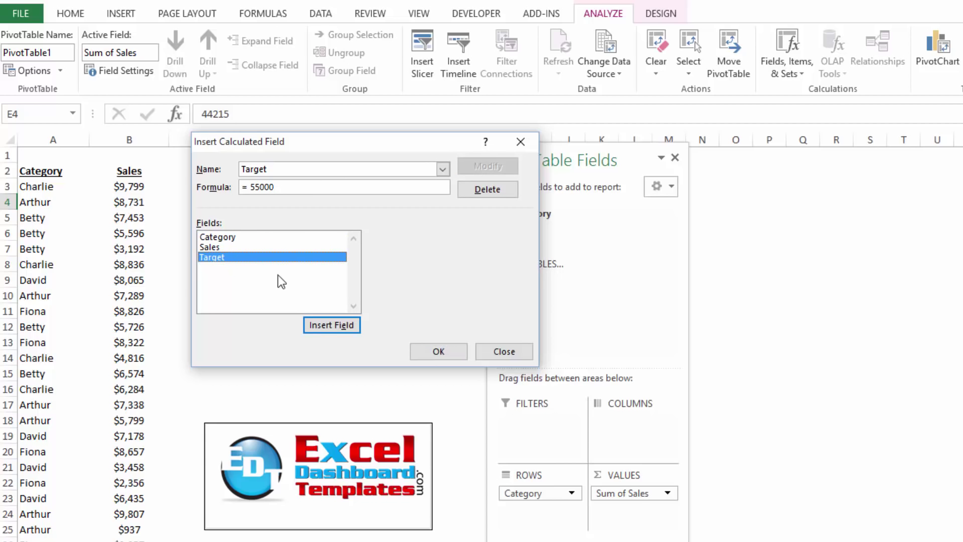
pyautogui.click(437, 351)
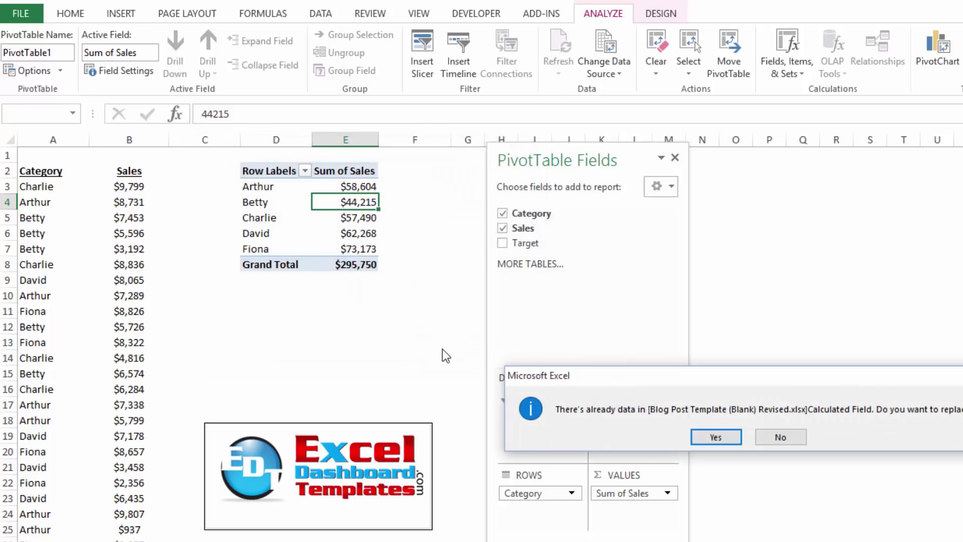
# Allow replacing cell data, insert a clustered column pivot chart, and close the fields pane.
pyautogui.click(714, 437)
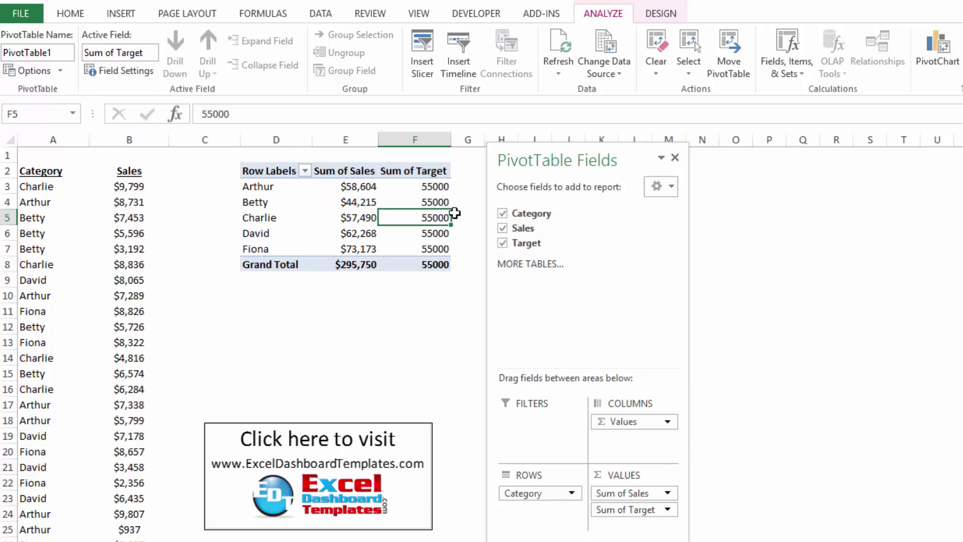
pyautogui.moveTo(426, 200)
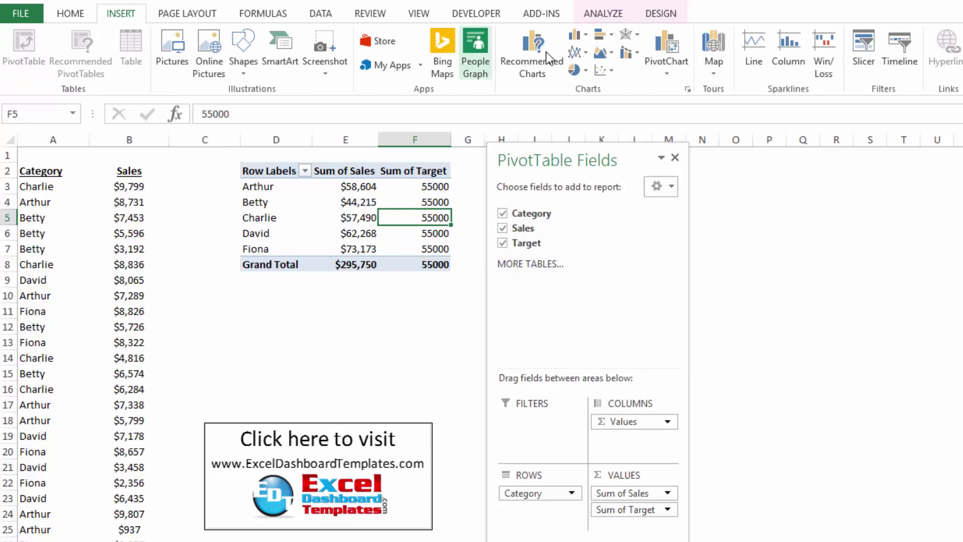
pyautogui.click(666, 52)
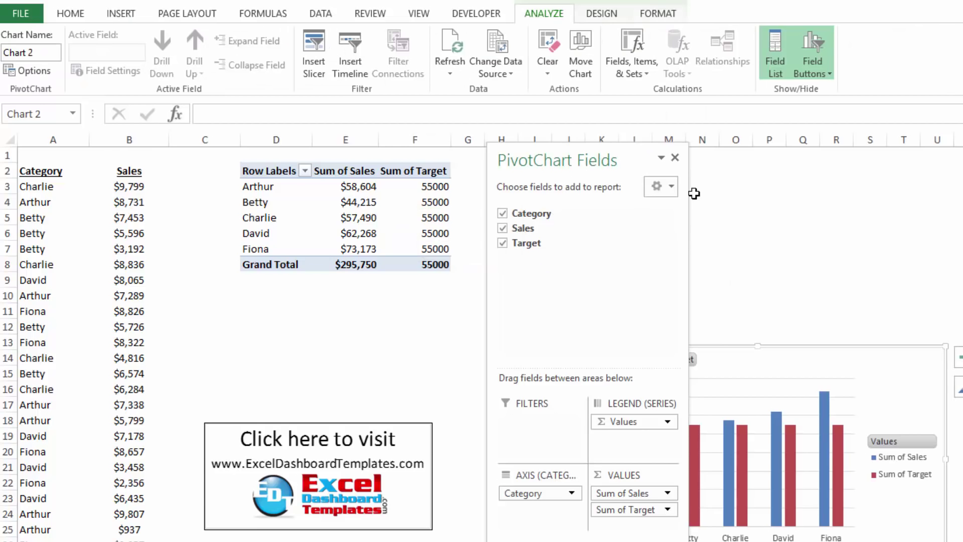
pyautogui.click(774, 53)
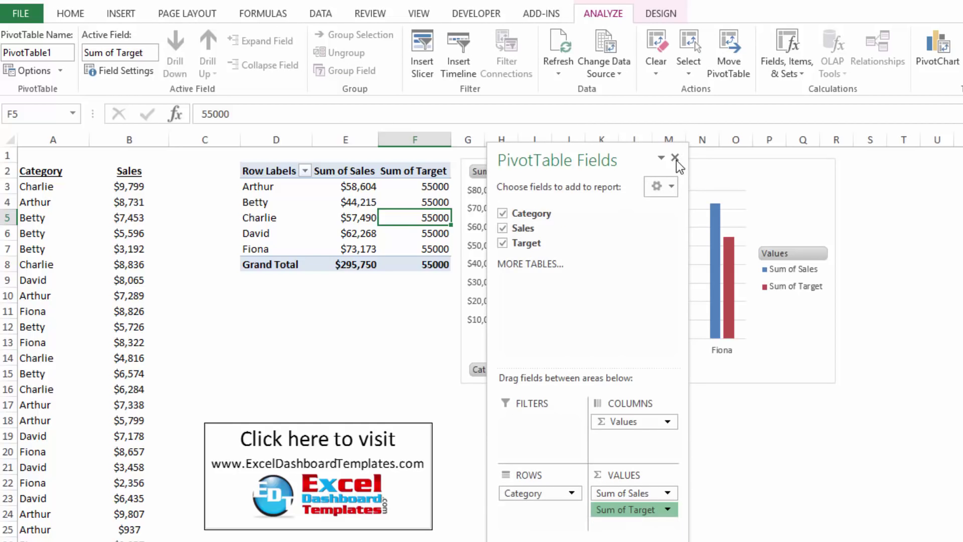
pyautogui.click(676, 159)
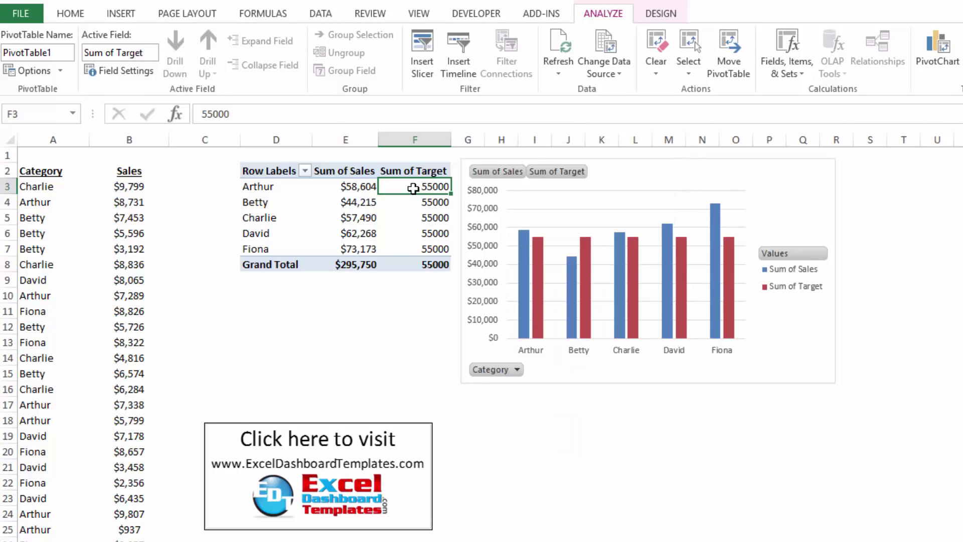
# Format the Sum of Target value field as Currency with 0 decimal places.
pyautogui.rightClick(429, 186)
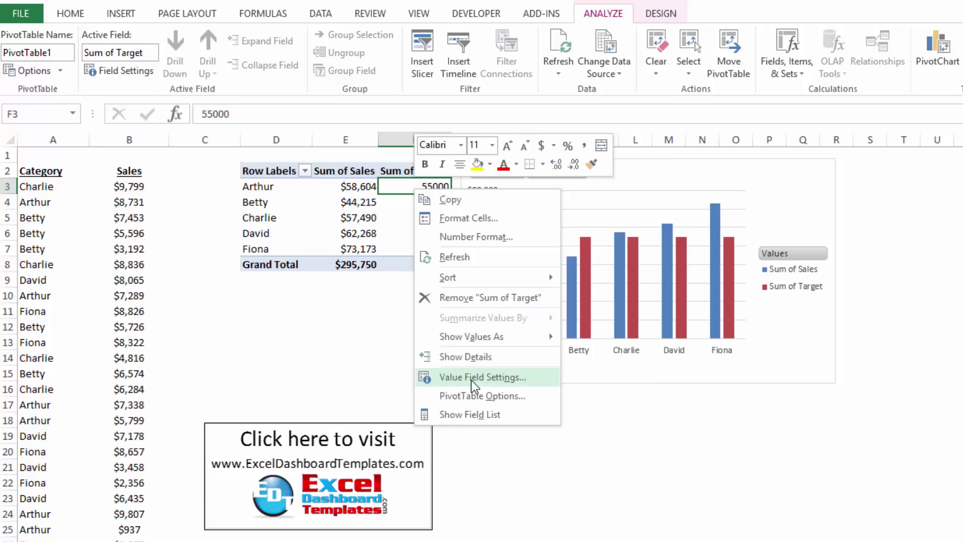
pyautogui.click(482, 377)
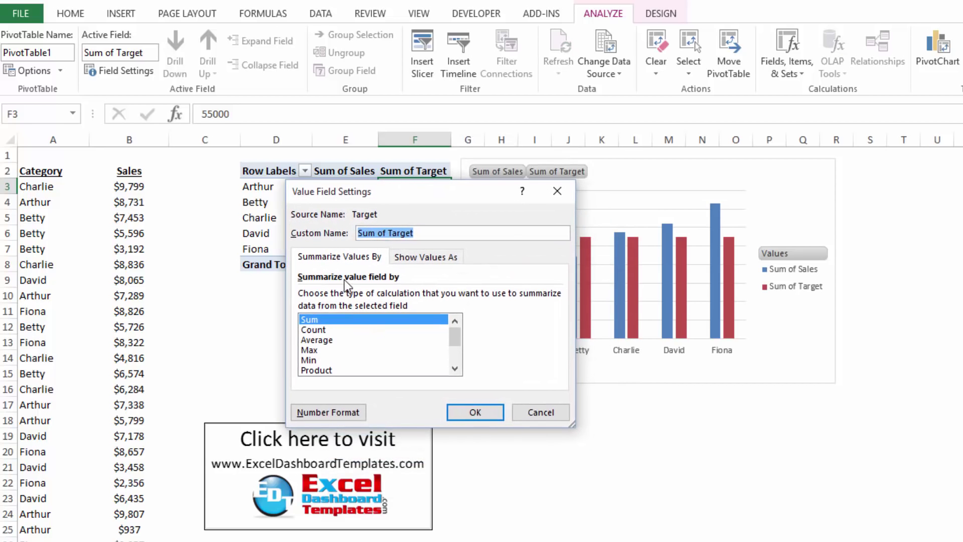
pyautogui.moveTo(402, 256)
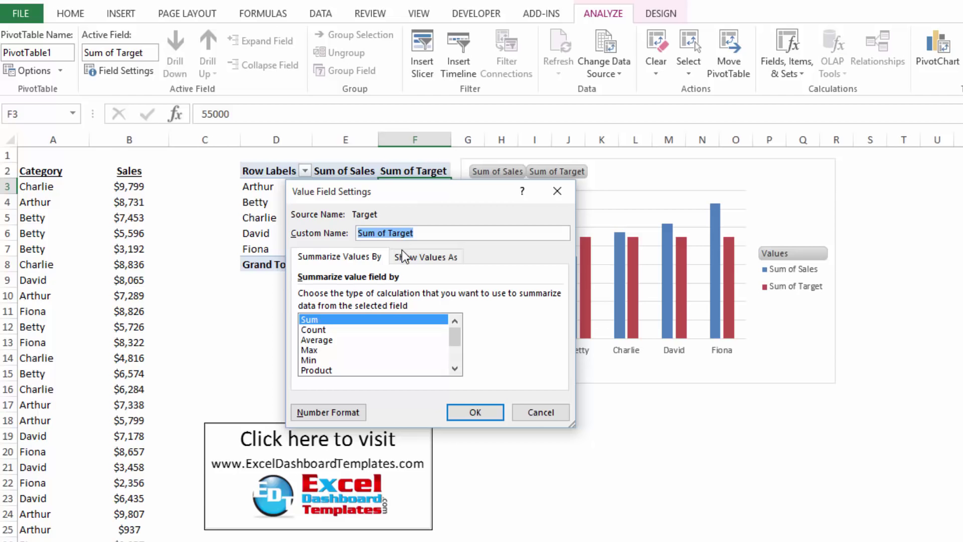
pyautogui.click(328, 411)
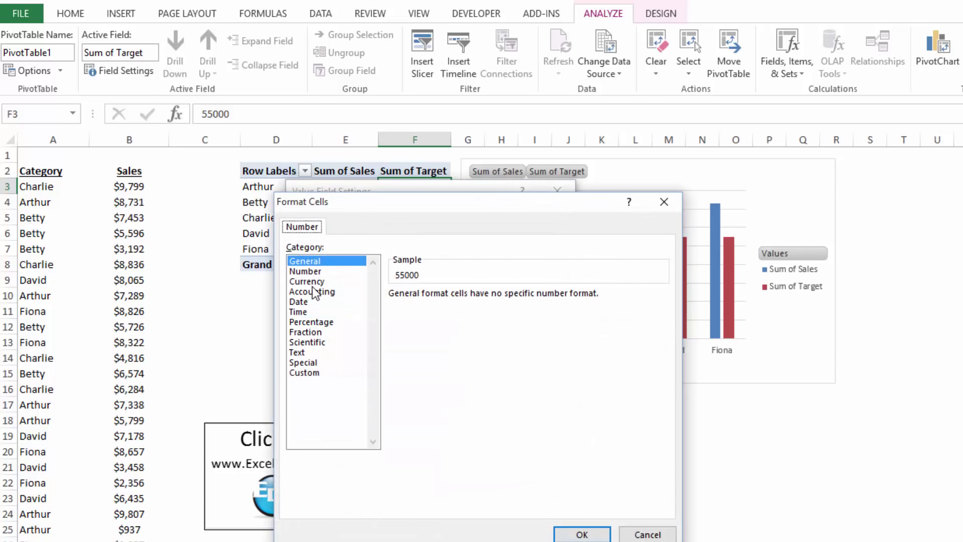
pyautogui.click(307, 281)
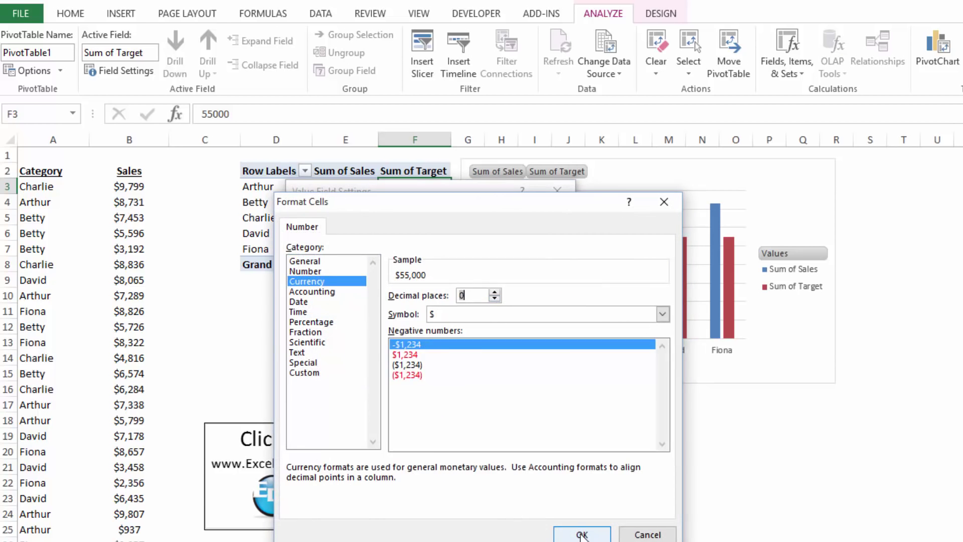
pyautogui.click(580, 533)
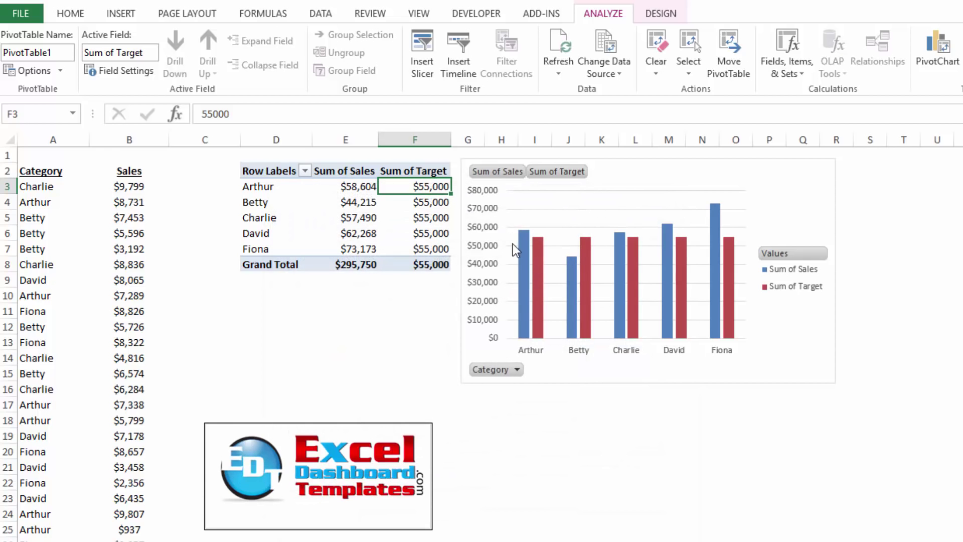
pyautogui.moveTo(537, 256)
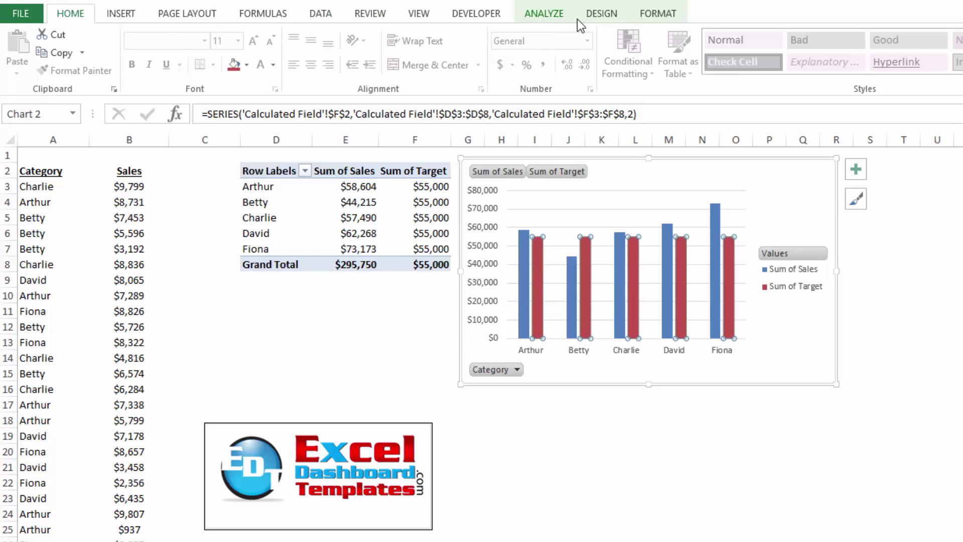
# Change the pivot chart to a Combo type with Sum of Target as a Line.
pyautogui.click(601, 13)
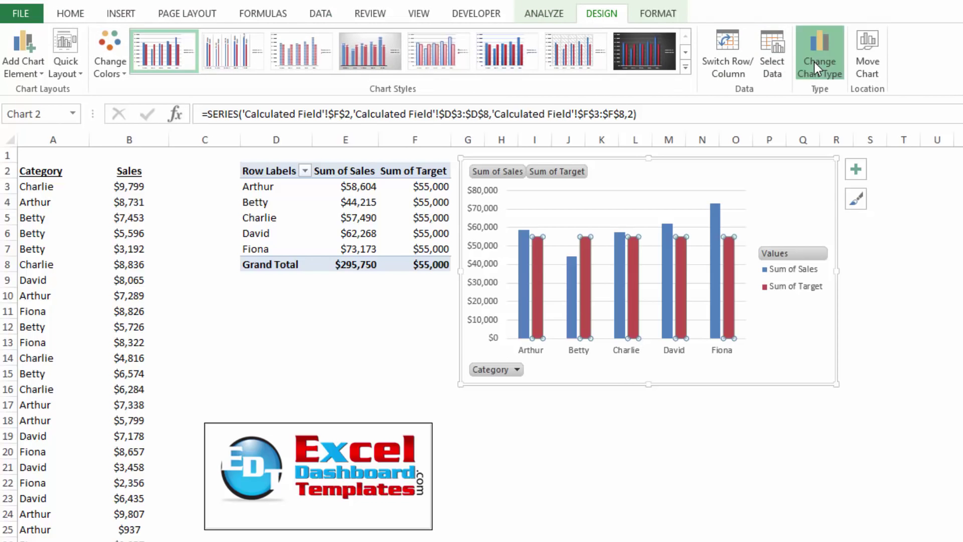
pyautogui.click(819, 52)
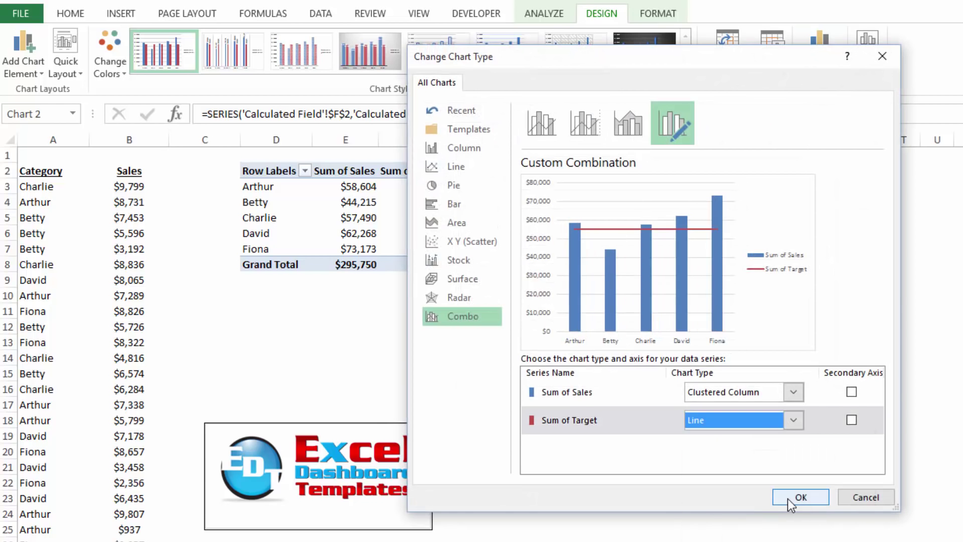
pyautogui.click(800, 497)
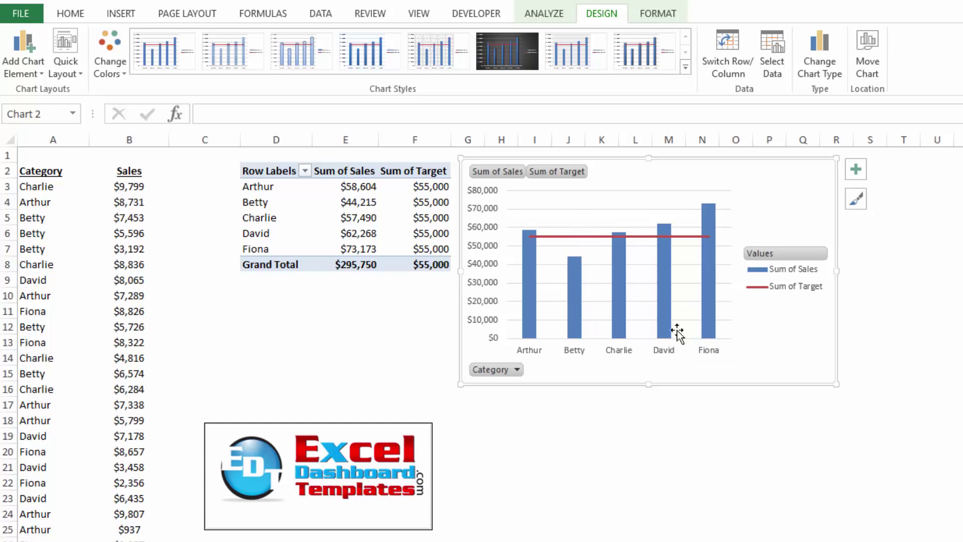
# Open the pivot table's Calculated Field dialog and choose Target from the Name list.
pyautogui.click(414, 202)
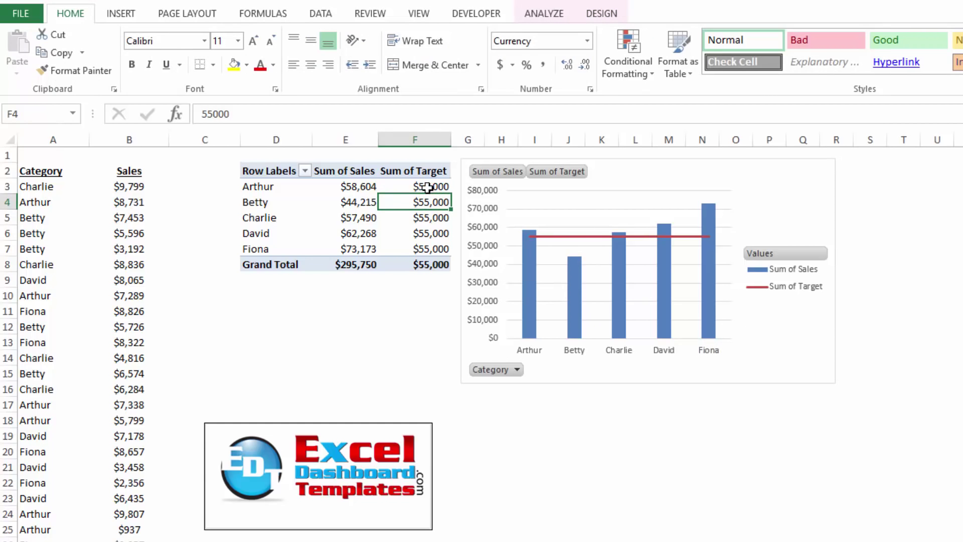
pyautogui.click(414, 217)
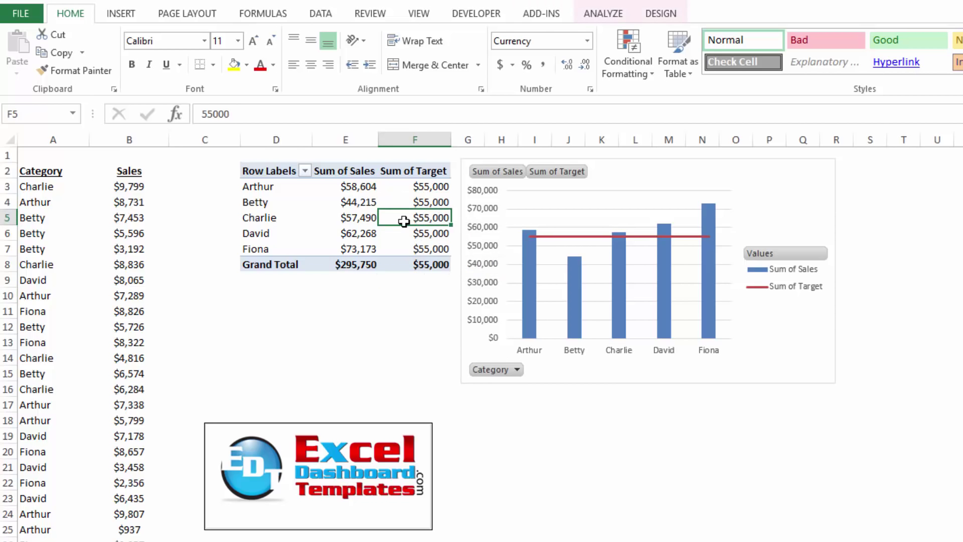
pyautogui.click(602, 13)
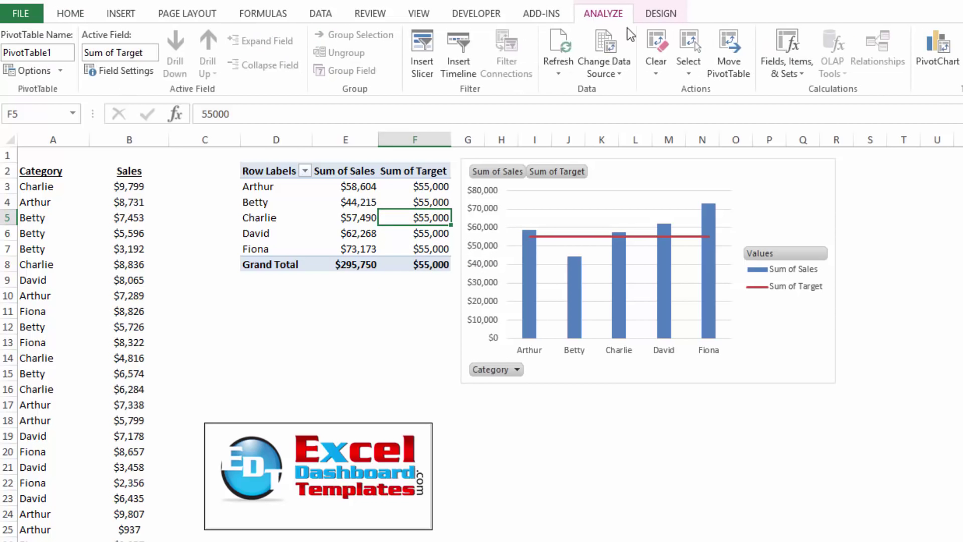
pyautogui.click(786, 52)
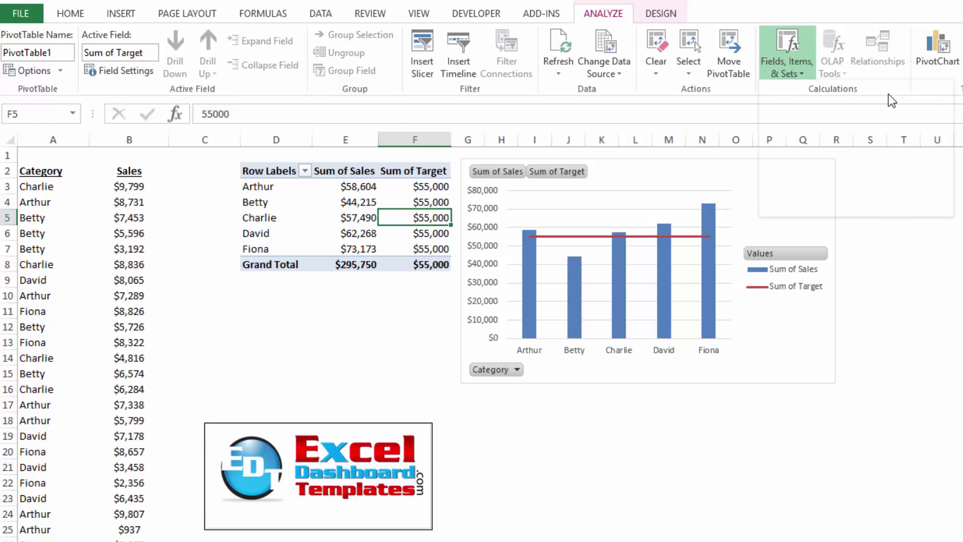
pyautogui.click(787, 51)
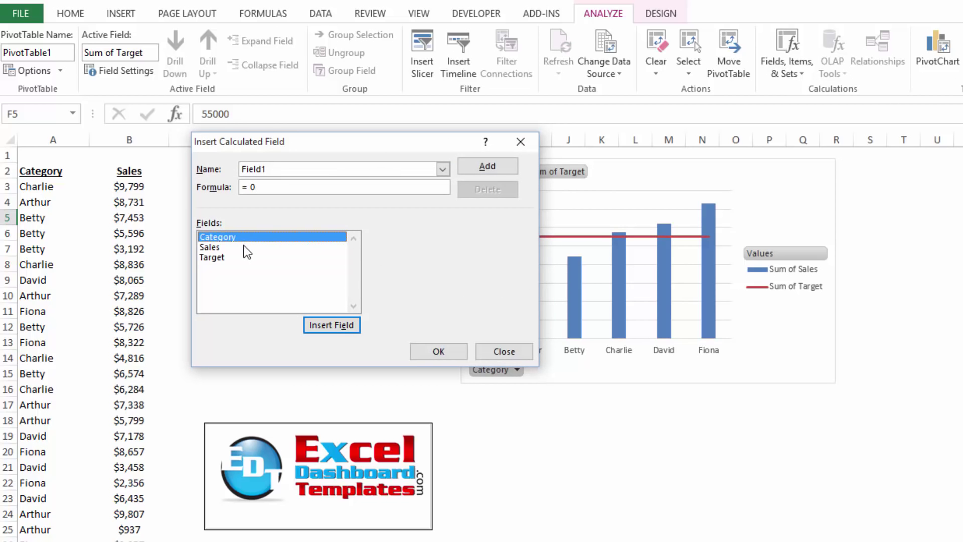
pyautogui.click(209, 246)
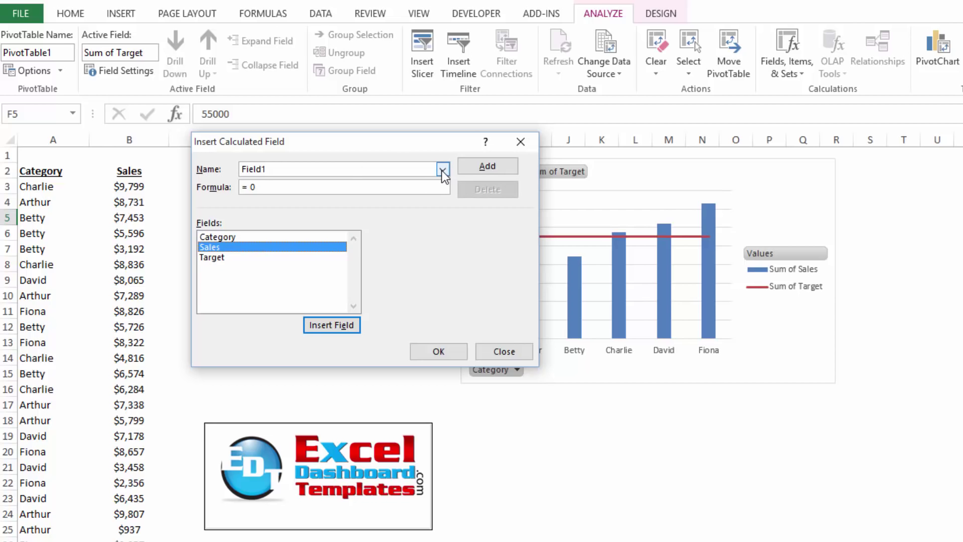
pyautogui.click(442, 169)
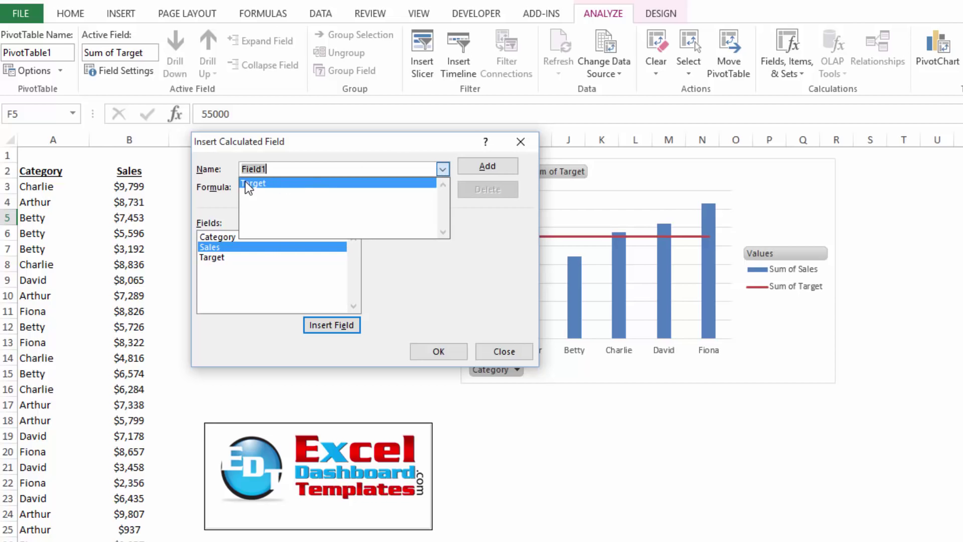
pyautogui.click(255, 183)
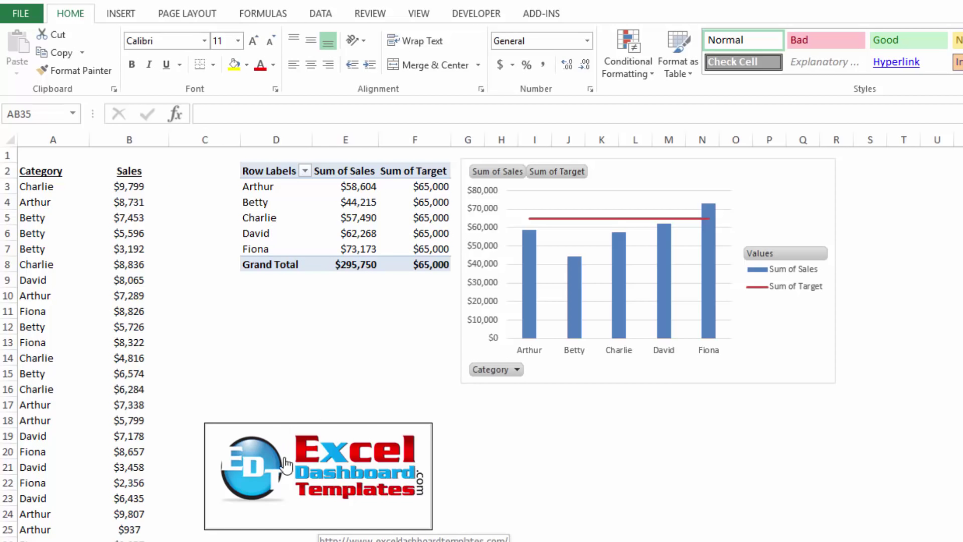
pyautogui.moveTo(385, 500)
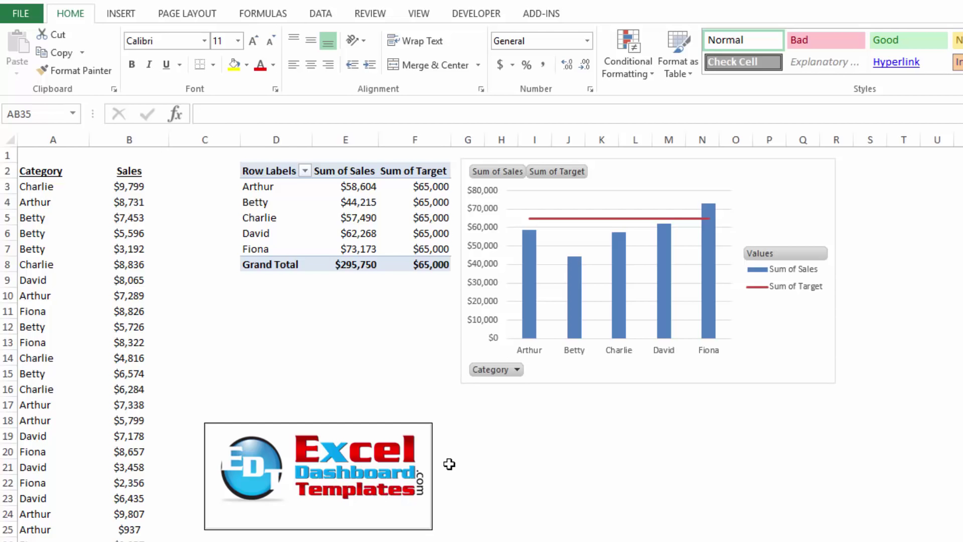
pyautogui.moveTo(274, 501)
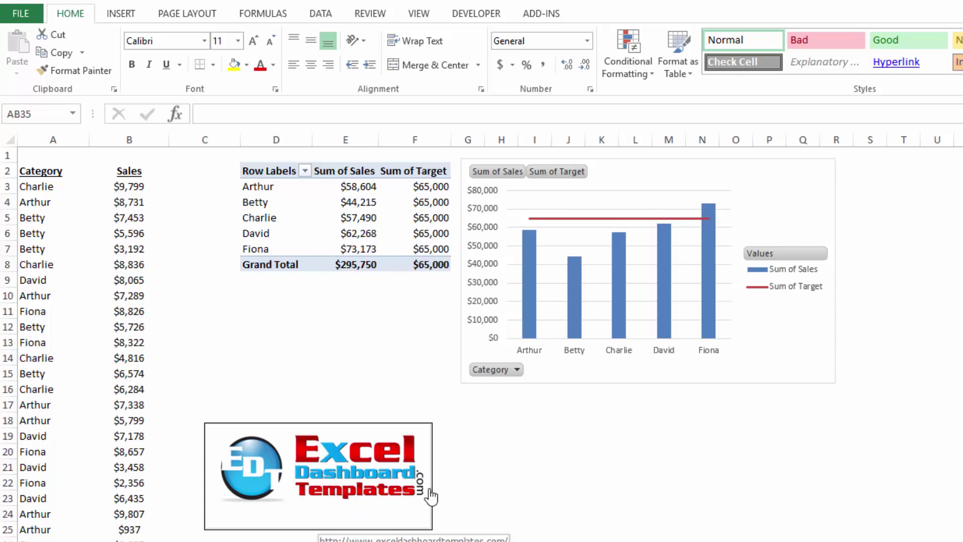
pyautogui.moveTo(374, 510)
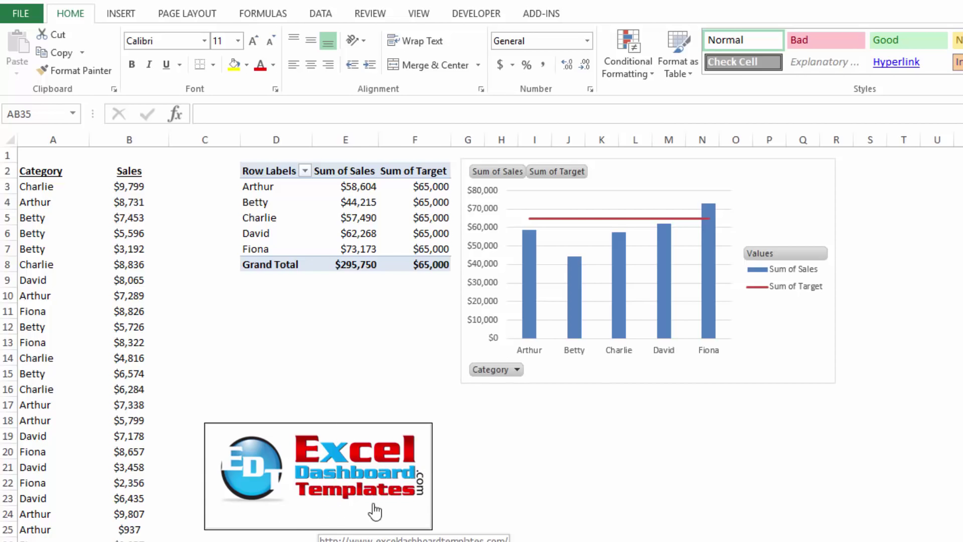
pyautogui.moveTo(489, 435)
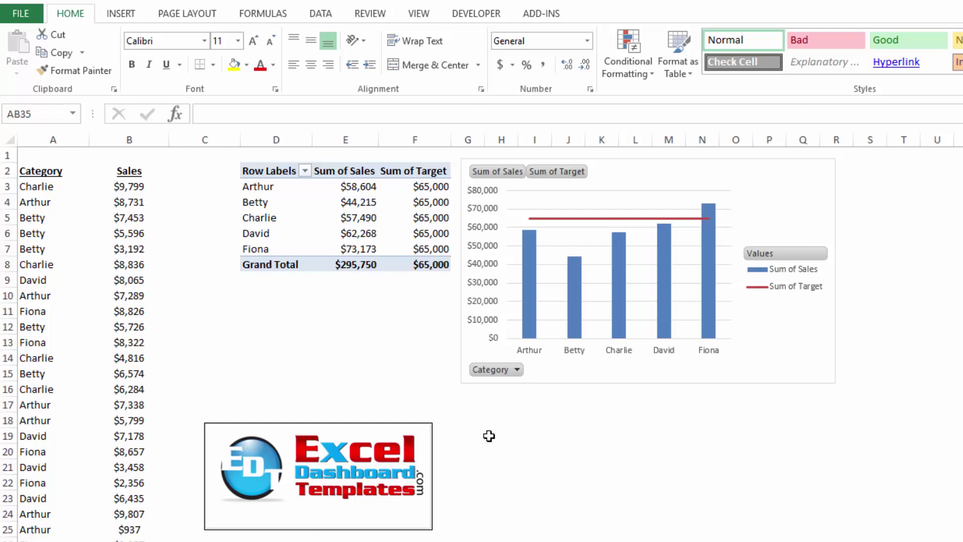